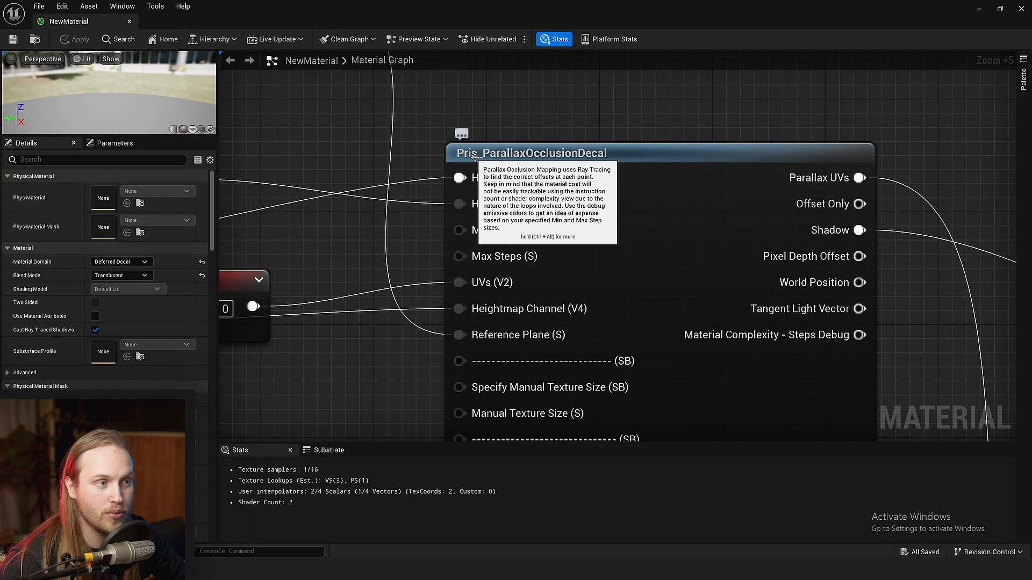
mouse_move(569, 152)
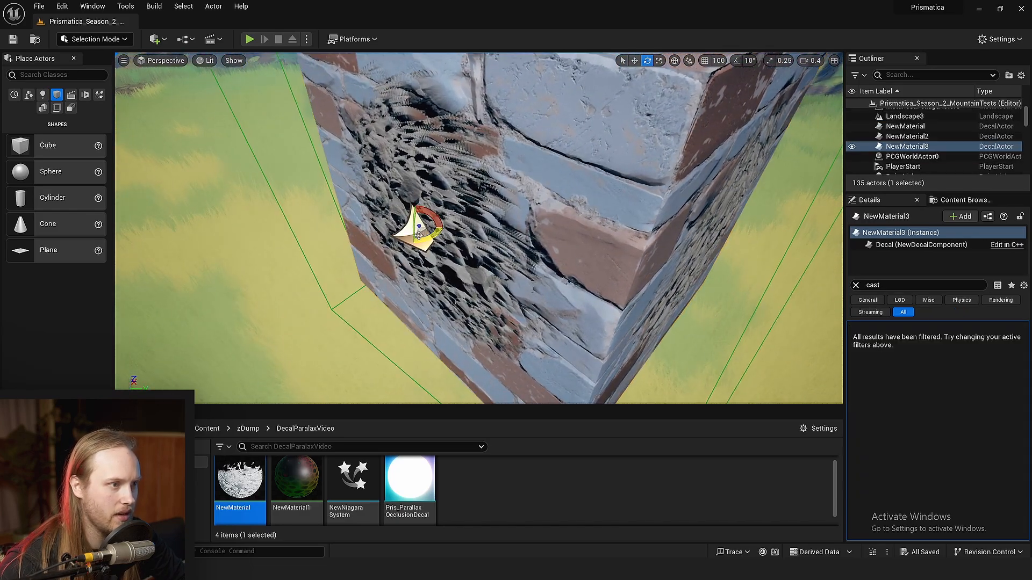
- Inspect the cube's decal actors from the Outliner, then open the NewMaterial decal material
click(907, 136)
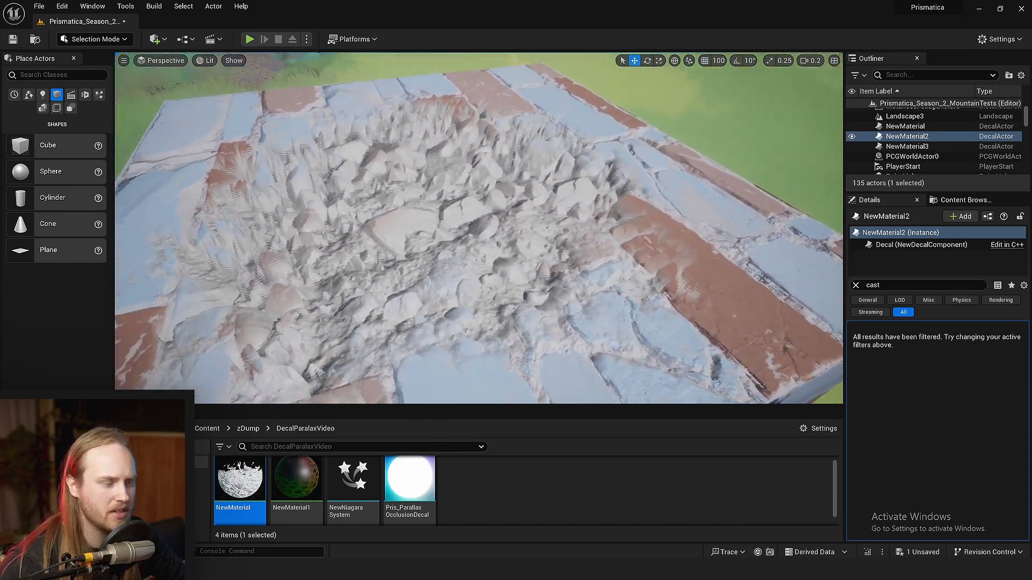
click(906, 126)
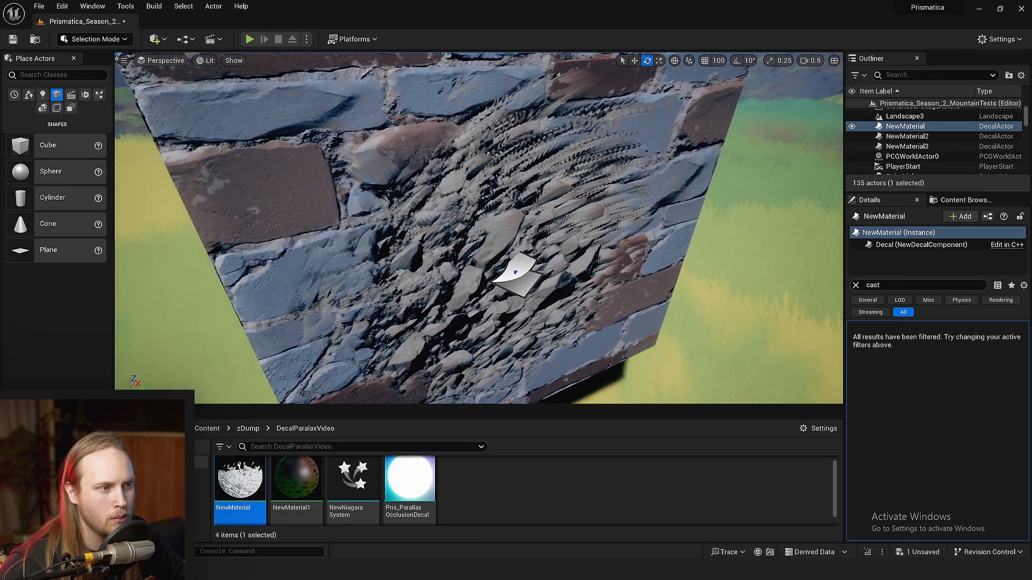
click(905, 146)
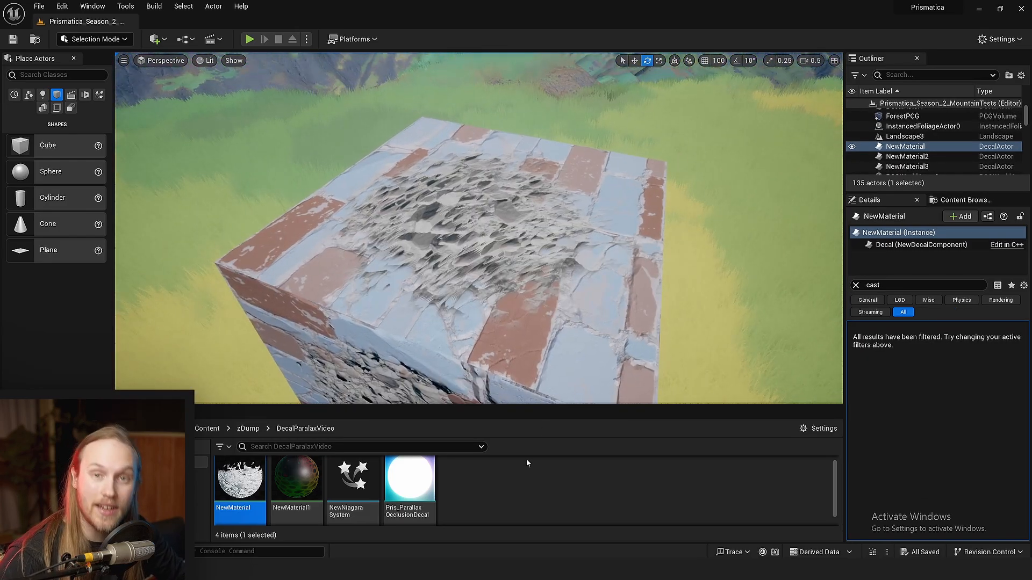
double_click(239, 478)
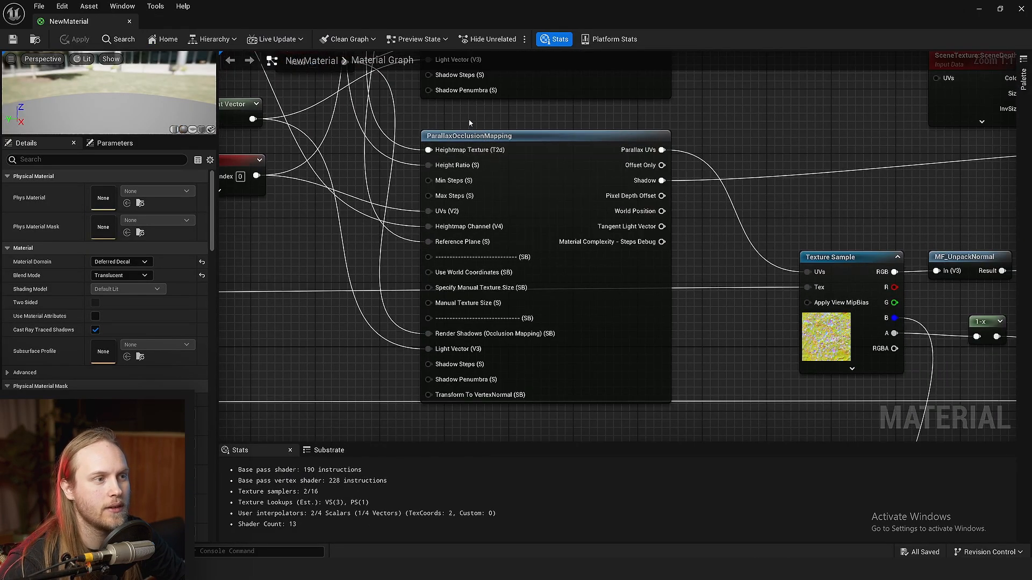
- Select the ParallaxOcclusionMapping node to view its function details and description
click(468, 135)
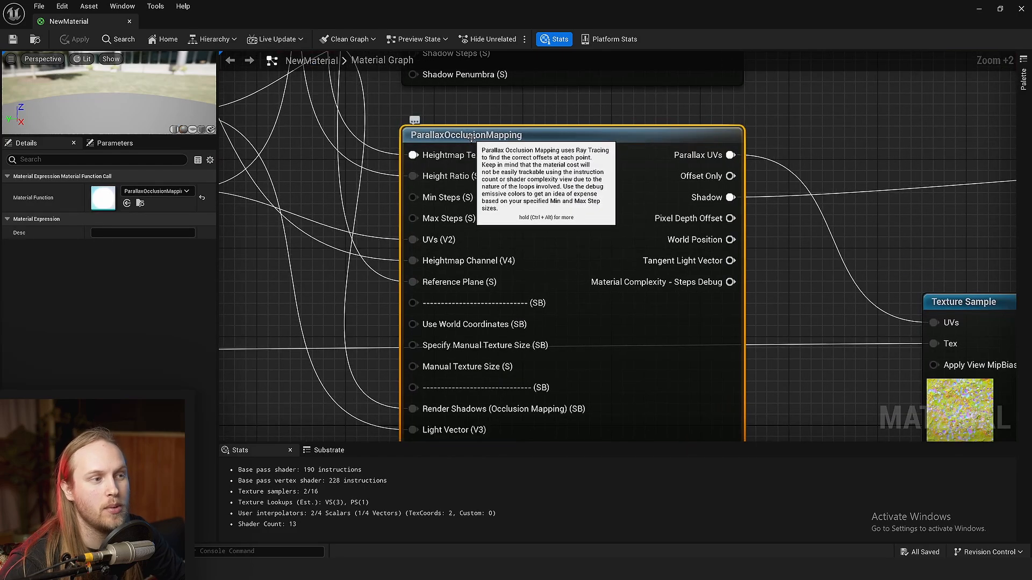
mouse_move(140, 203)
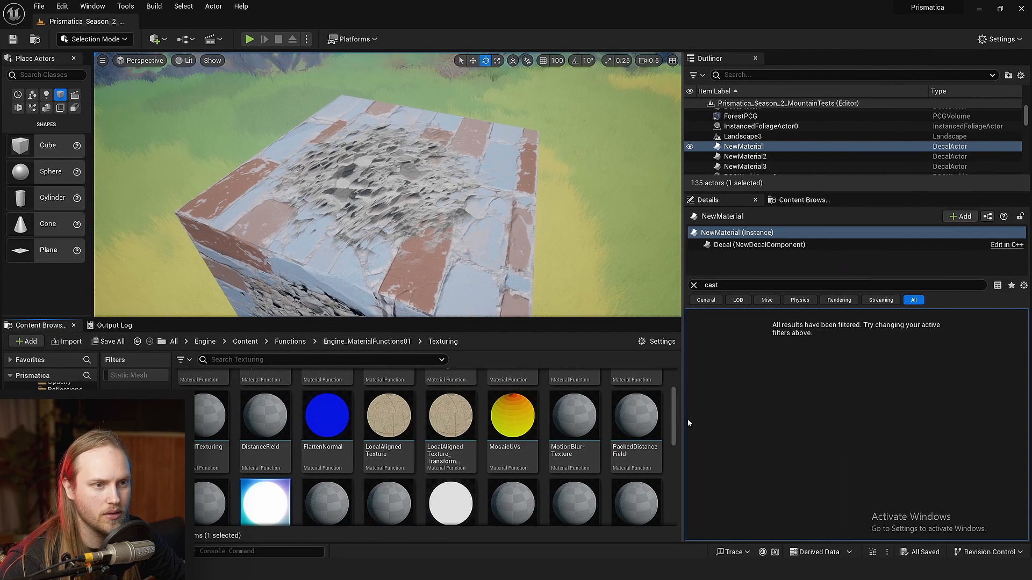
- Open a second Content Browser from the Window menu
click(800, 200)
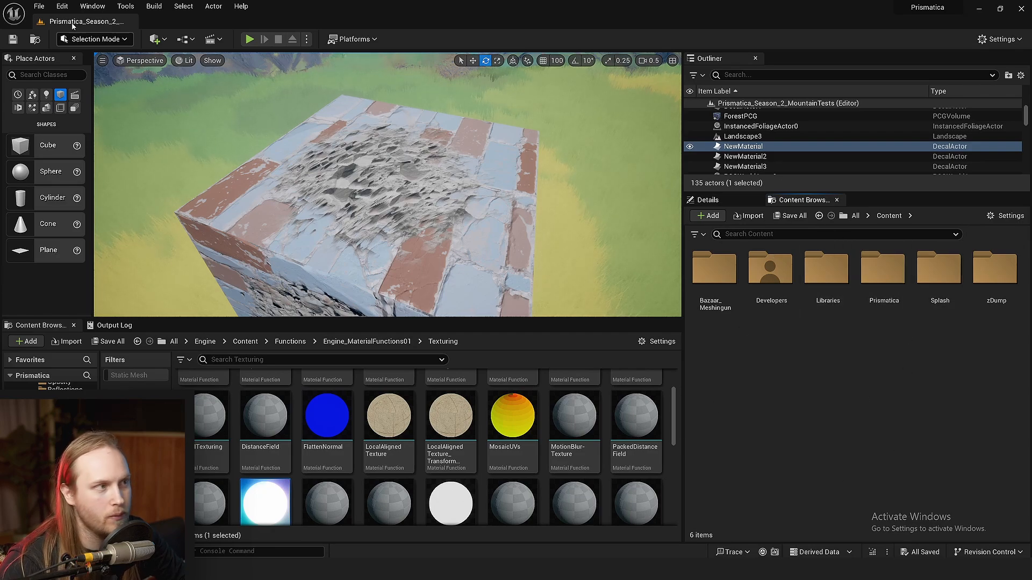
click(92, 6)
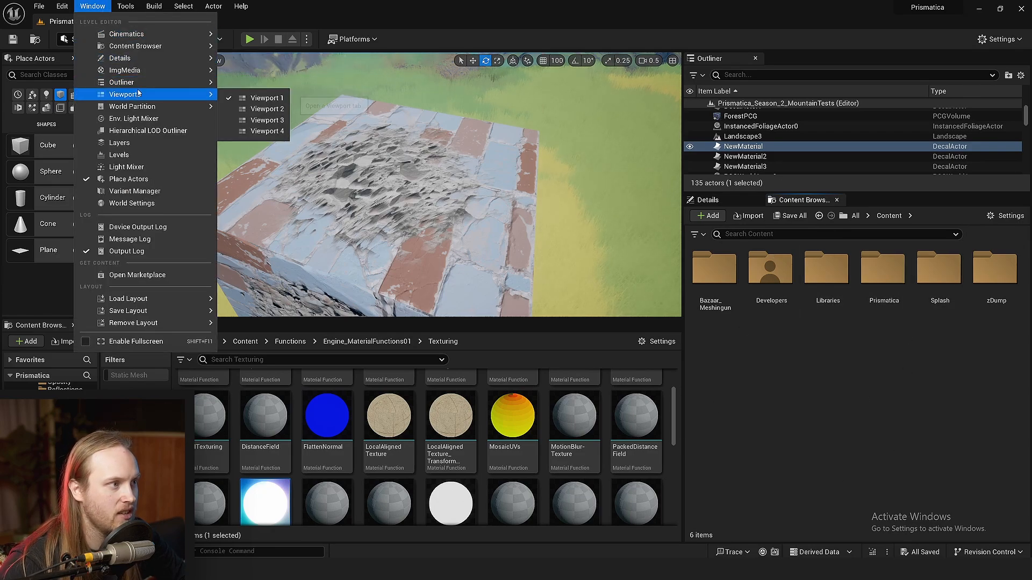
mouse_move(135, 46)
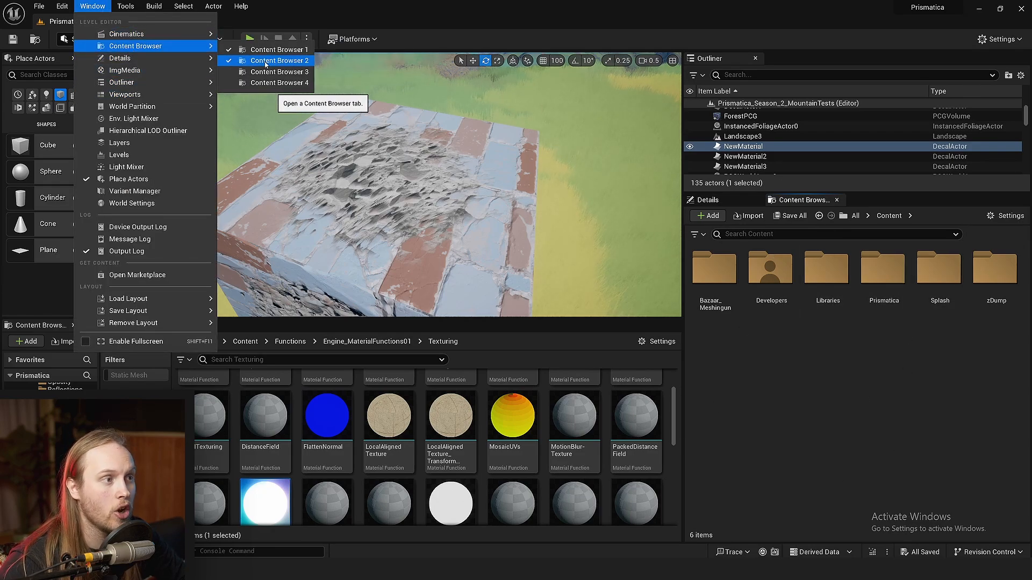
click(279, 71)
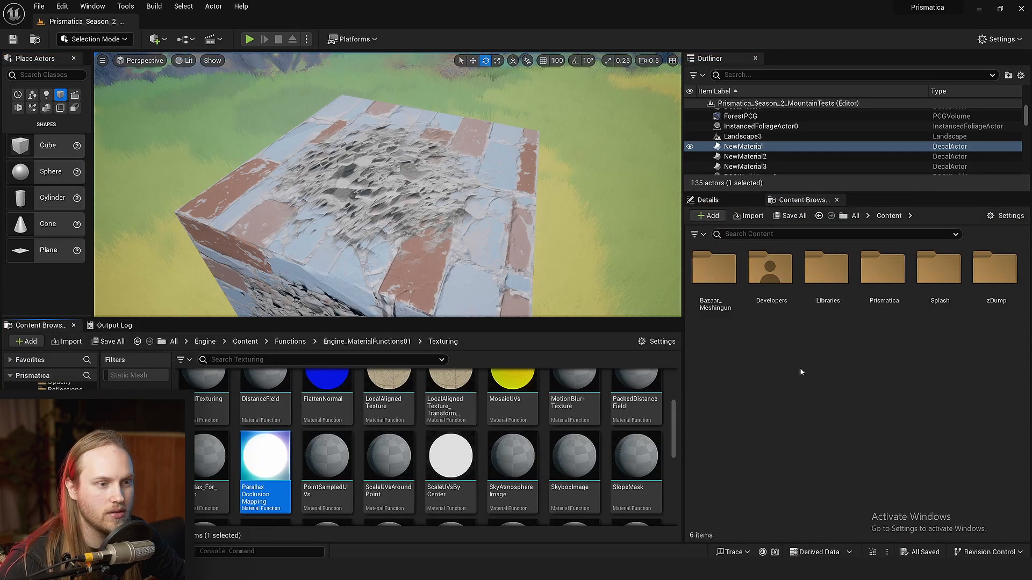
mouse_move(882, 267)
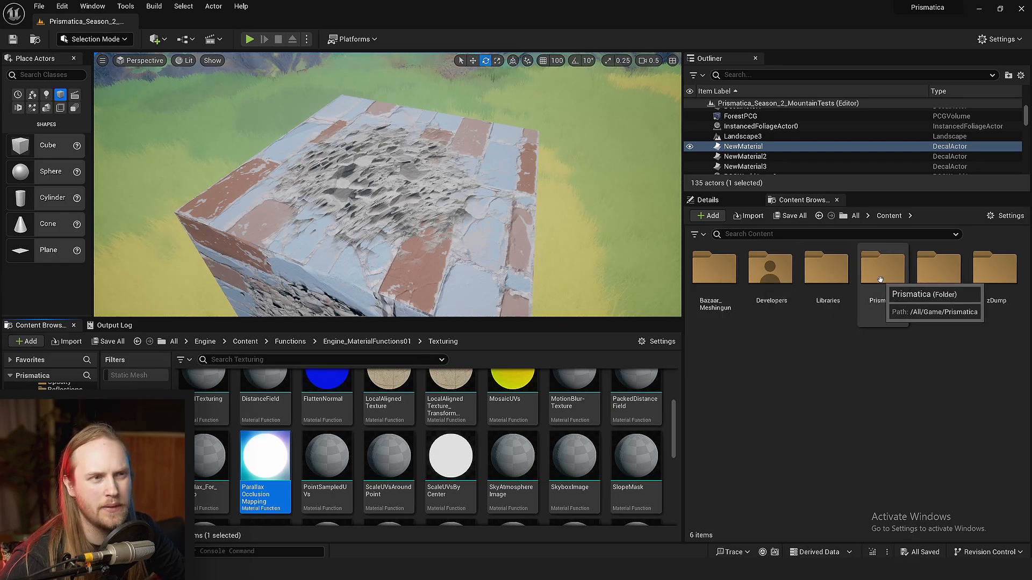
- Copy the Parallax Occlusion Mapping function into zDump/DecalParalaxVideo and select it for renaming
double_click(882, 266)
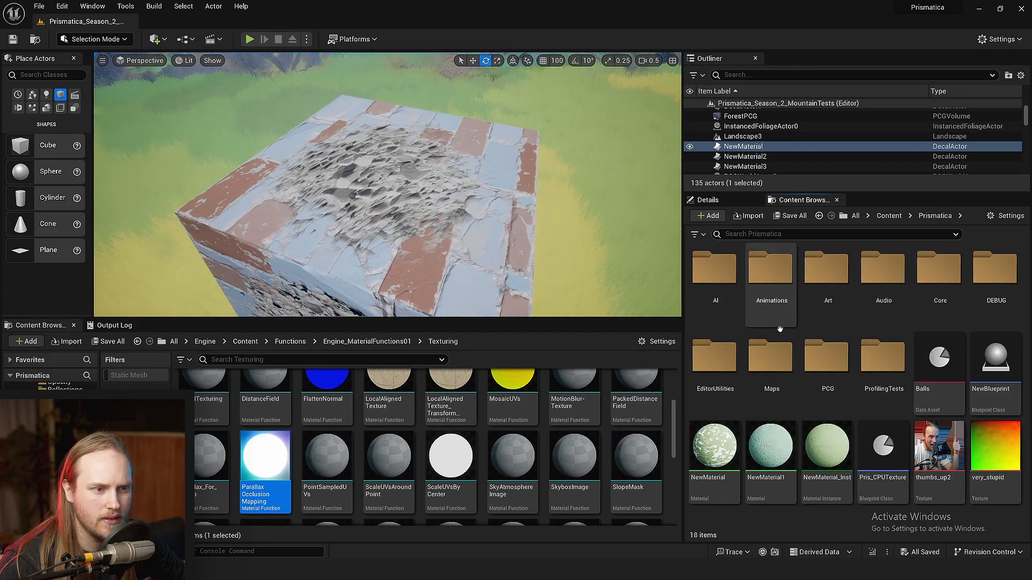
click(844, 215)
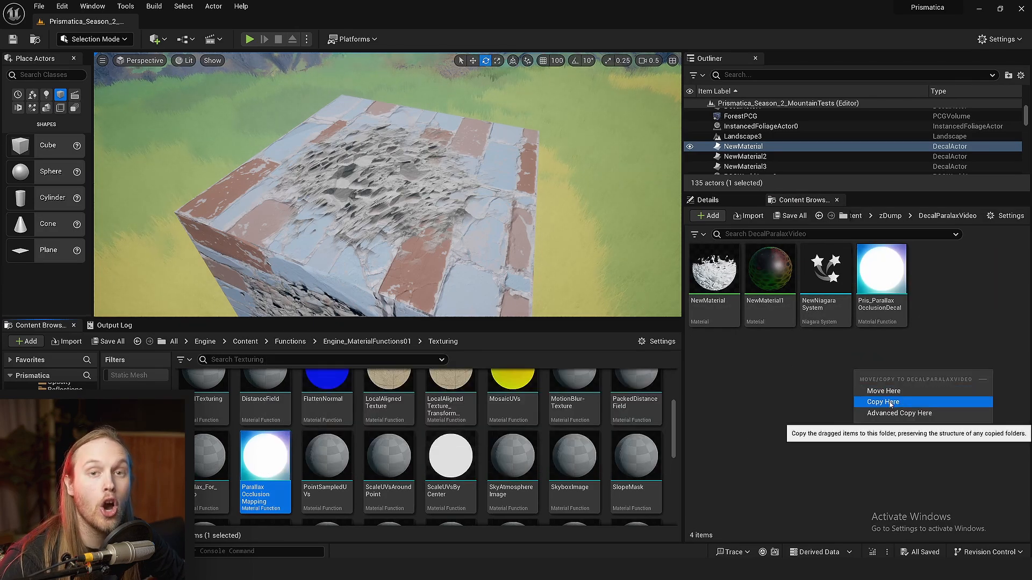
click(883, 401)
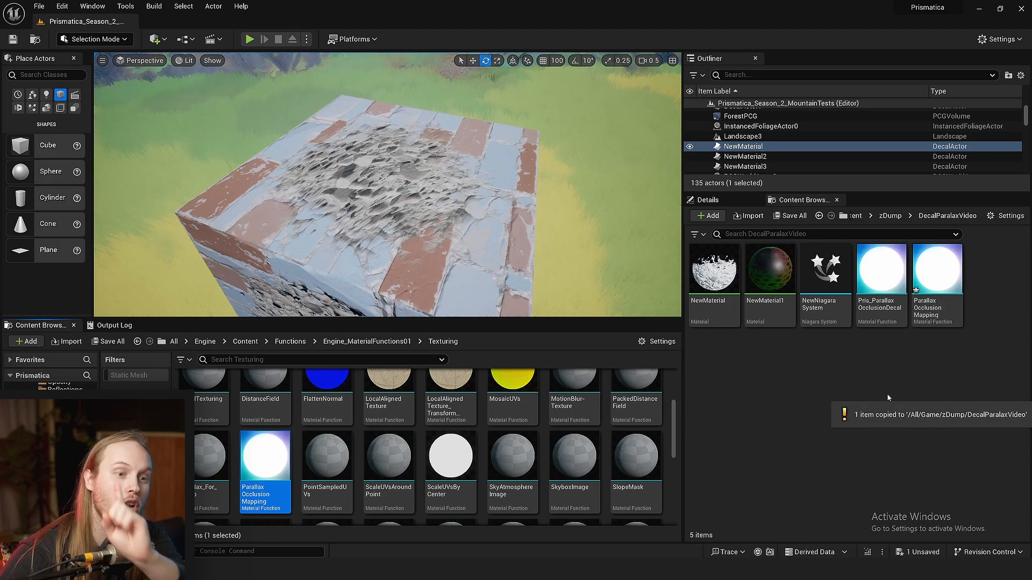
click(936, 269)
text(POMTm)
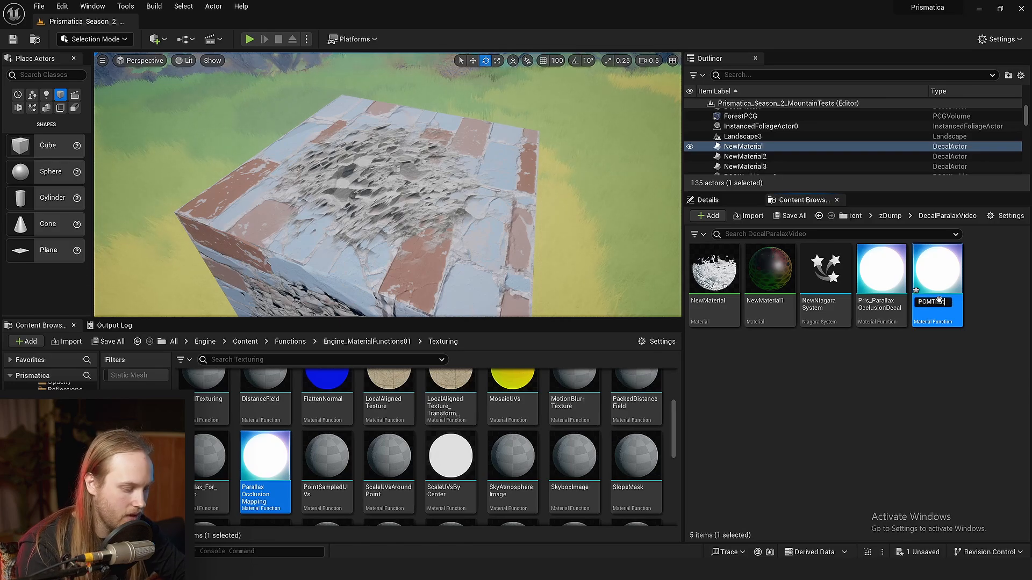
- Open POMThatDoesntSuck and browse its graph, then open Pris_ParallaxOcclusionDecal in another tab
double_click(937, 268)
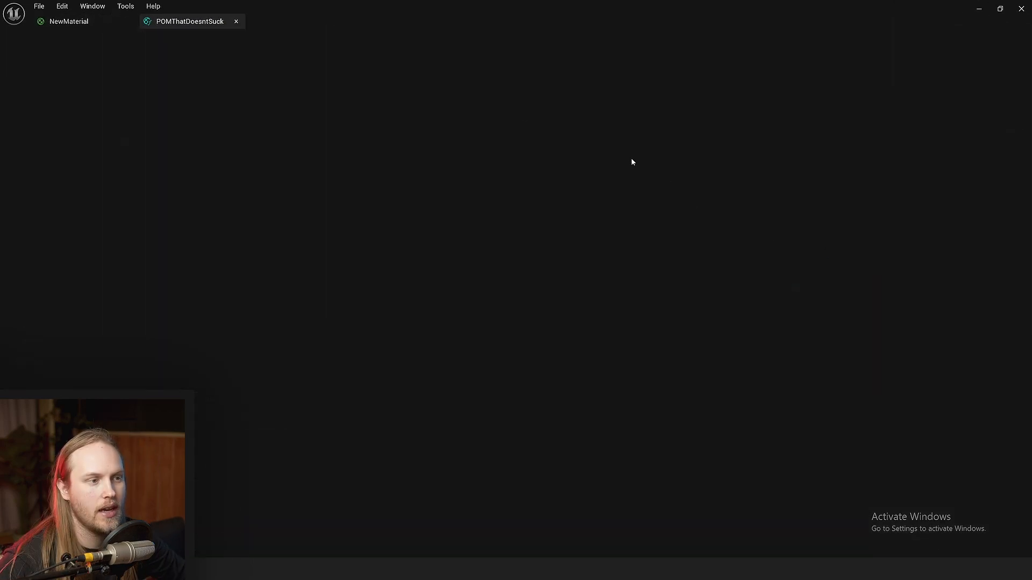
click(189, 21)
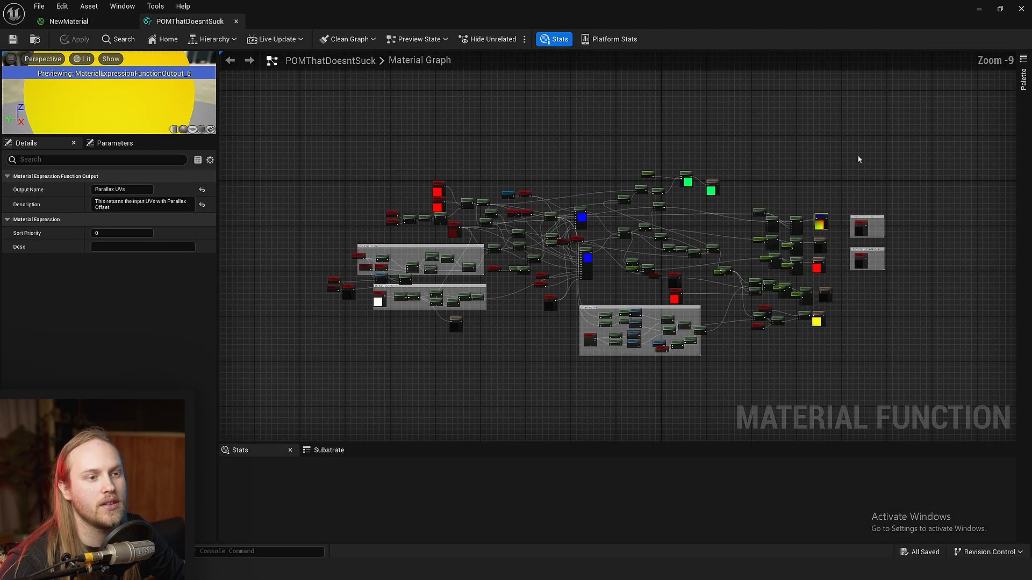
scroll(up, 3)
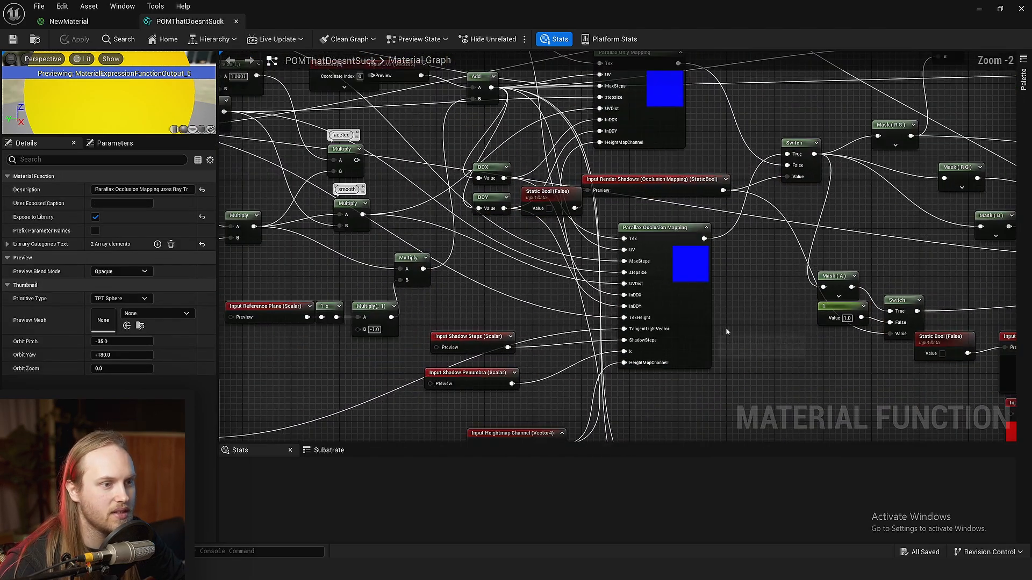
scroll(down, 3)
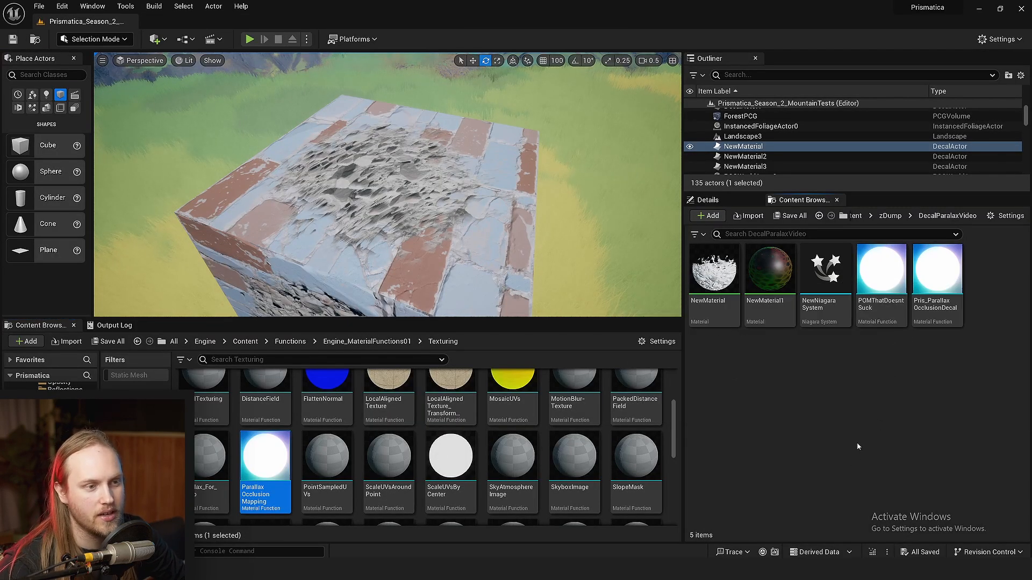
double_click(880, 269)
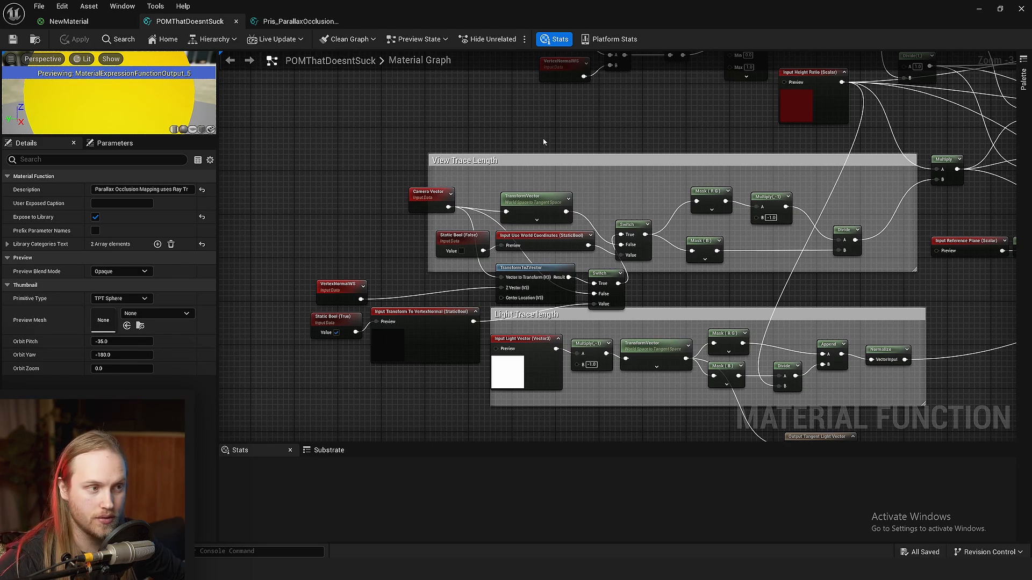
mouse_move(190, 21)
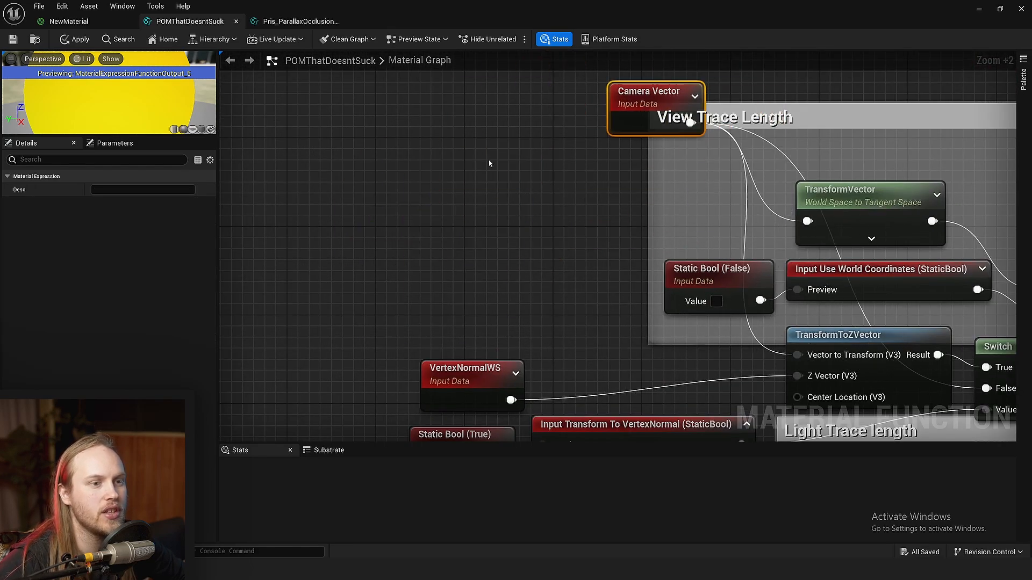
scroll(down, 3)
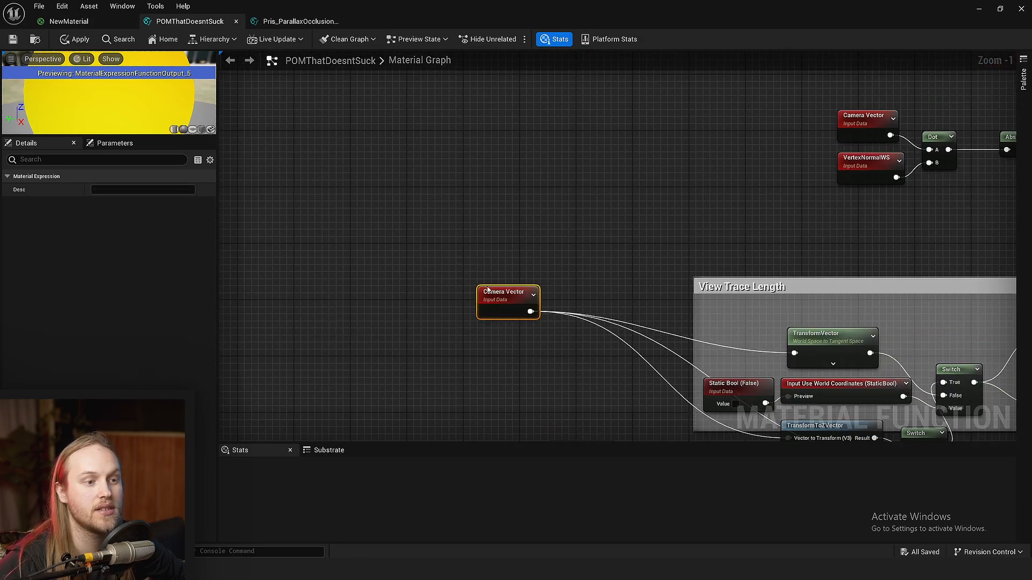
- Add an InverseTransformMatrix node to transform the camera vector
scroll(up, 3)
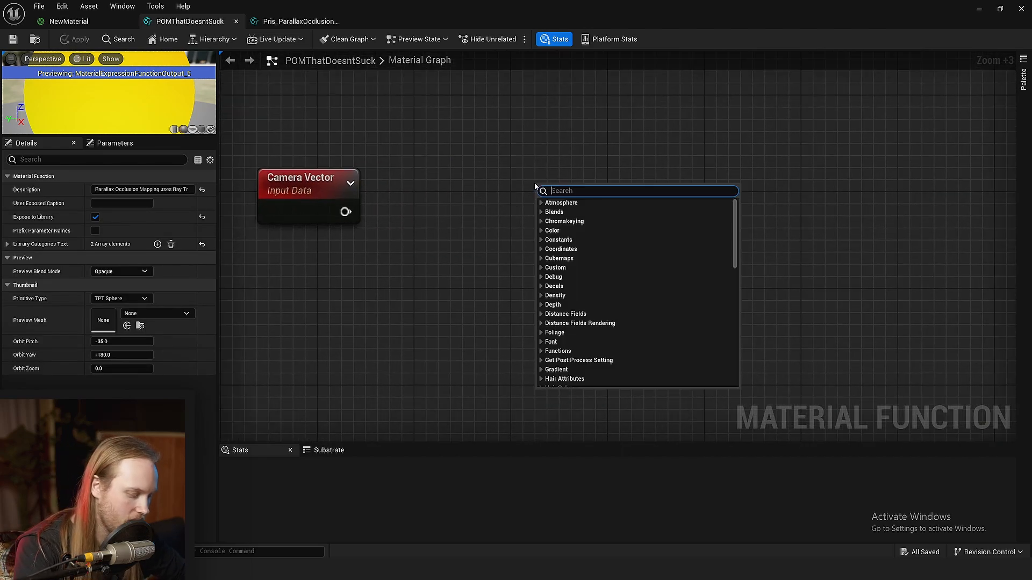
text(inver)
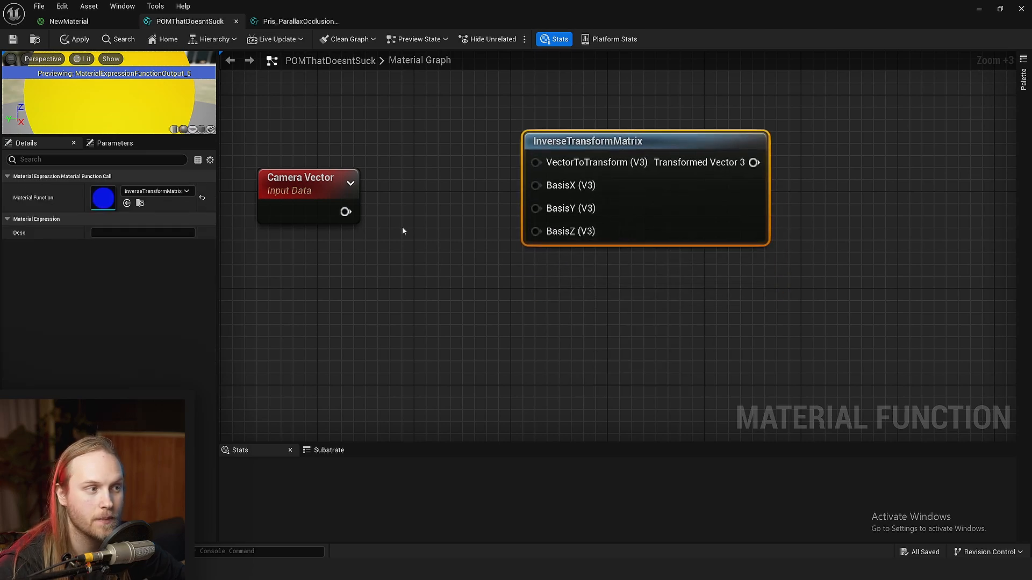
click(306, 178)
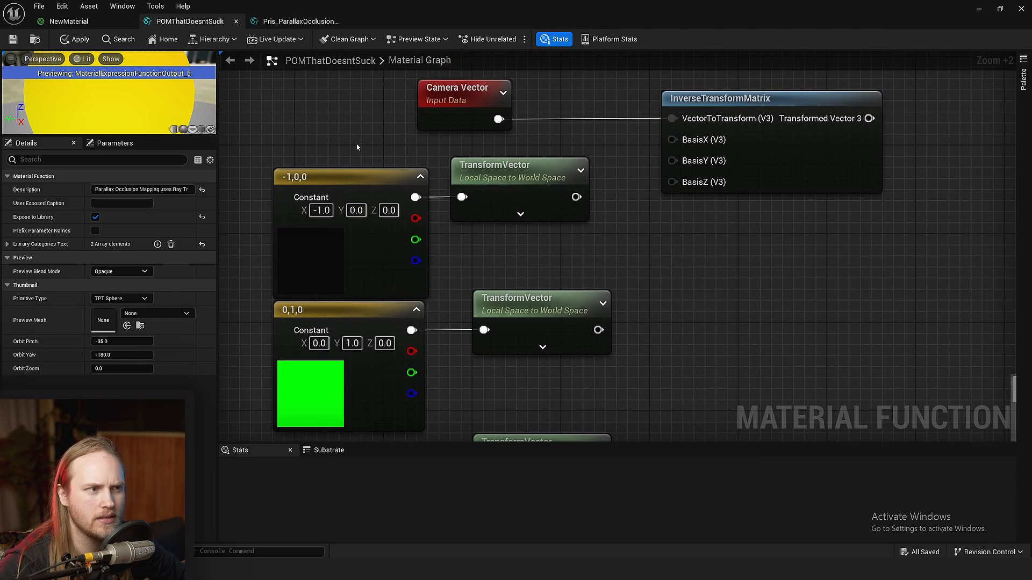
click(519, 191)
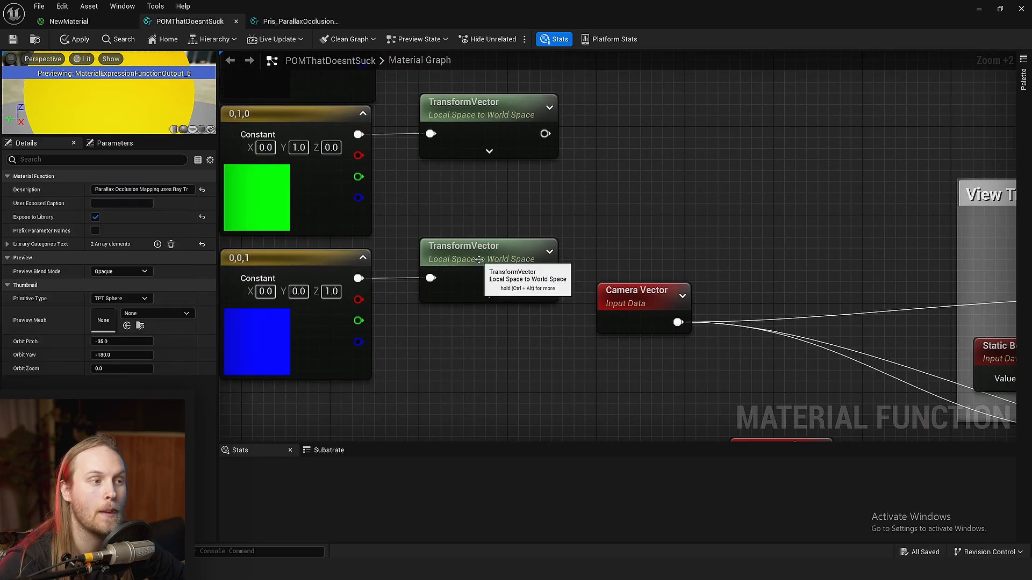
click(489, 252)
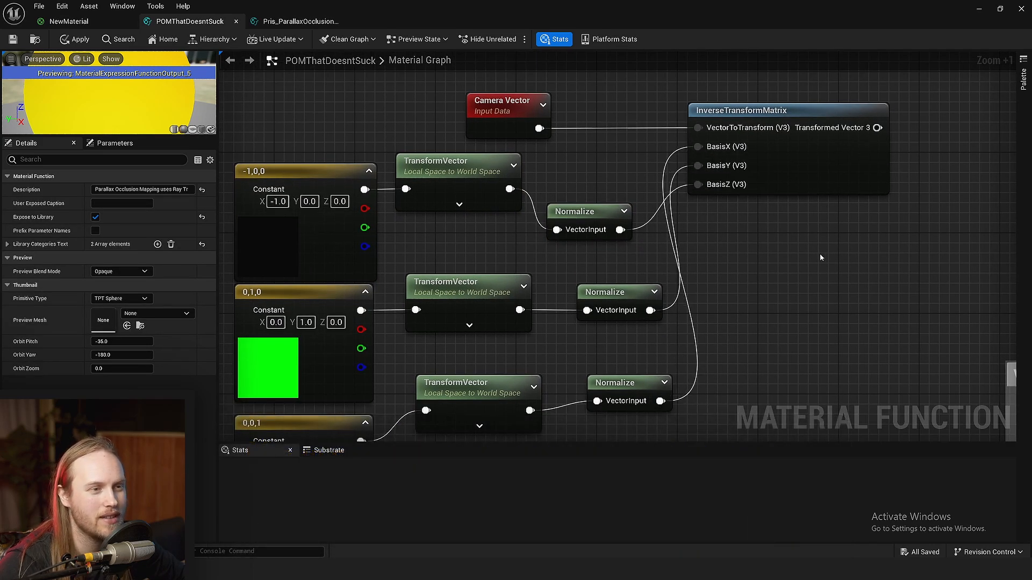
- Create a CustomCameraVector named reroute and use it in place of Camera Vector in Dot and Multiply
scroll(up, 3)
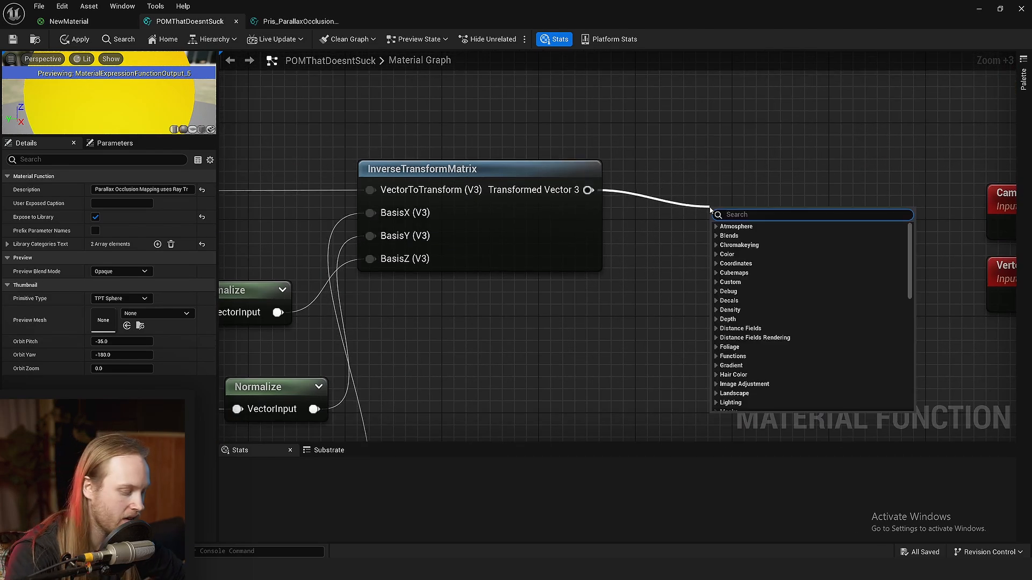
text(n)
text(C)
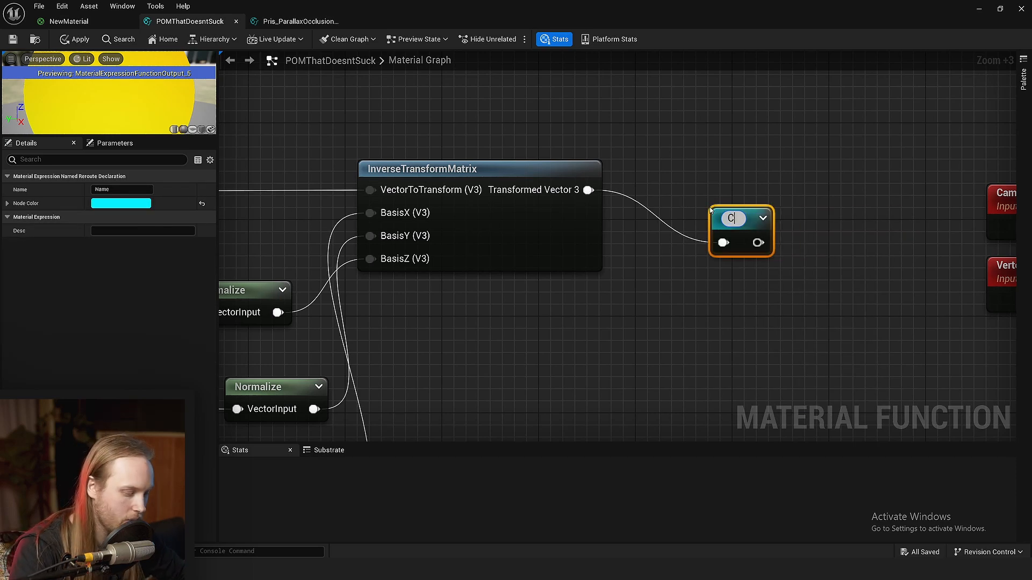
text(ustomCameraVector)
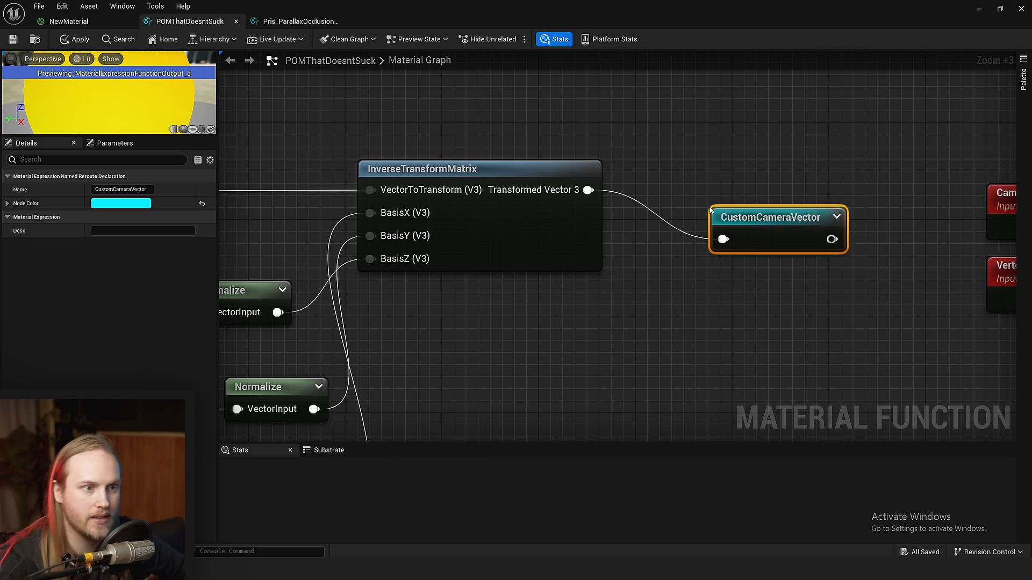
text(u)
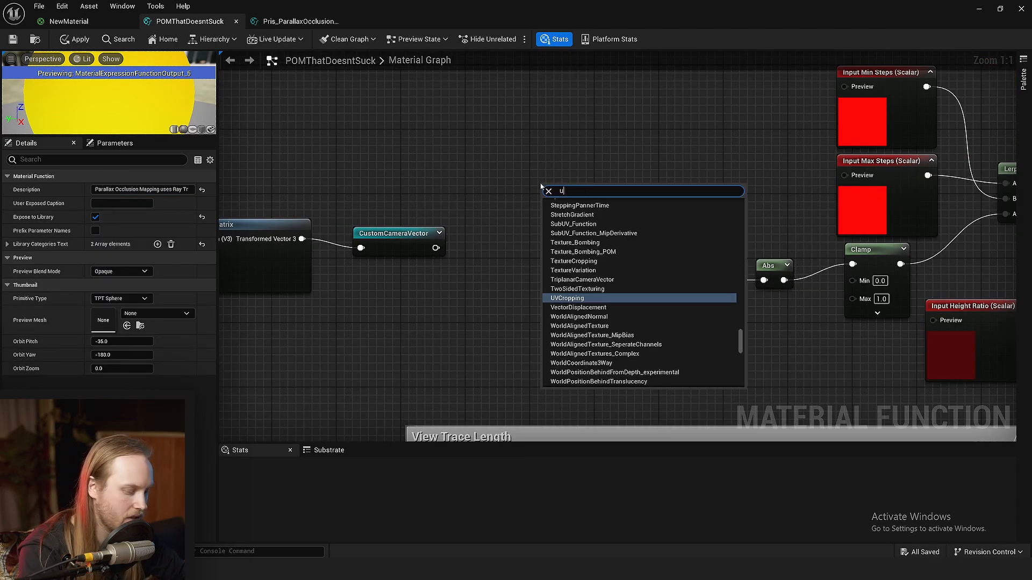
text(cust)
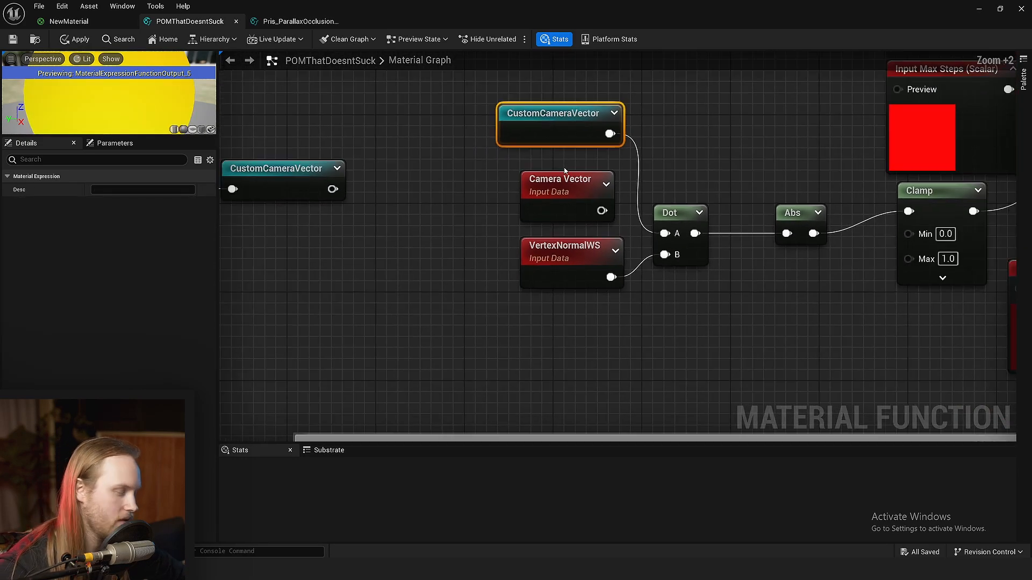
scroll(down, 3)
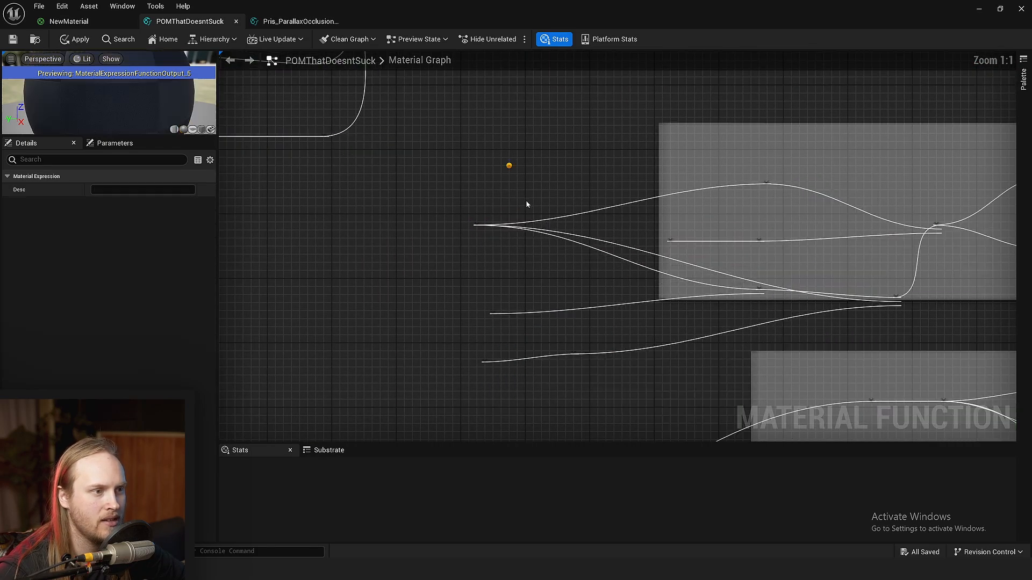
scroll(up, 3)
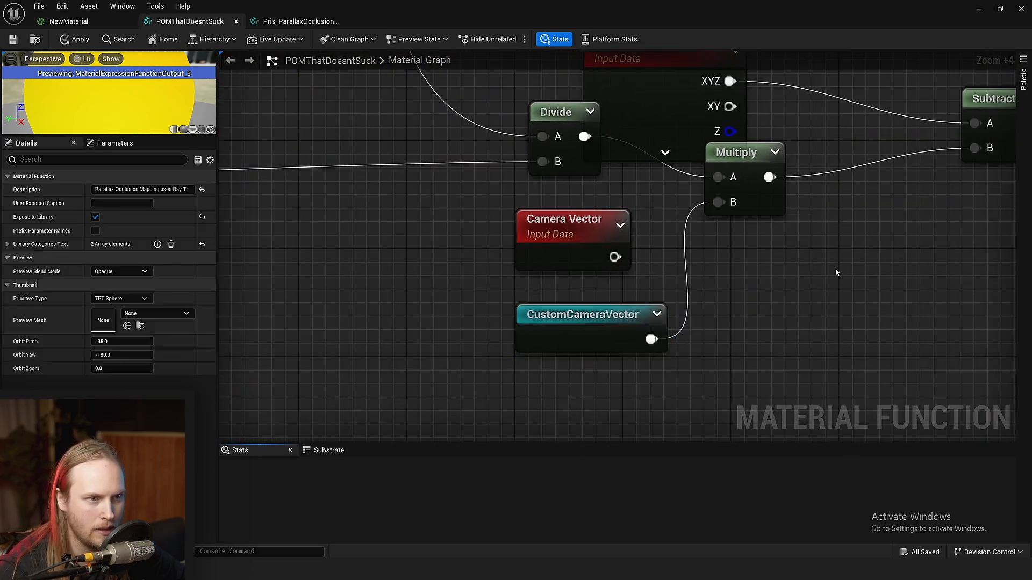
scroll(down, 3)
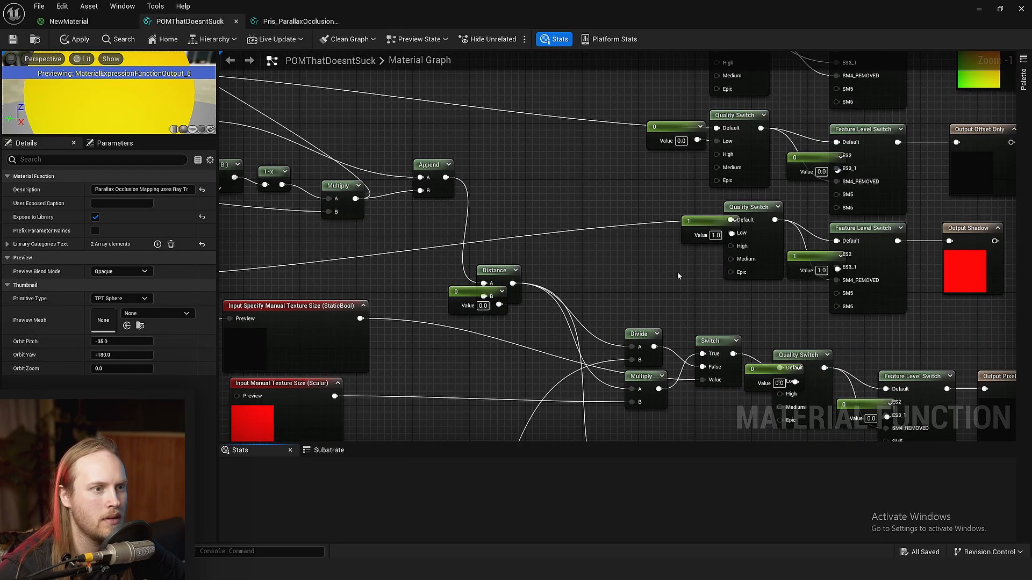
scroll(down, 3)
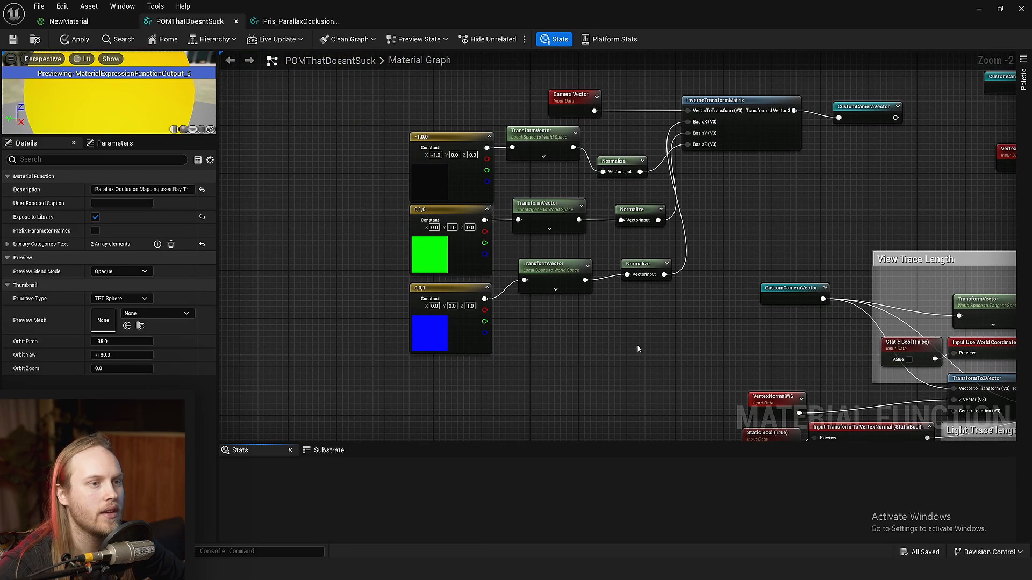
scroll(up, 3)
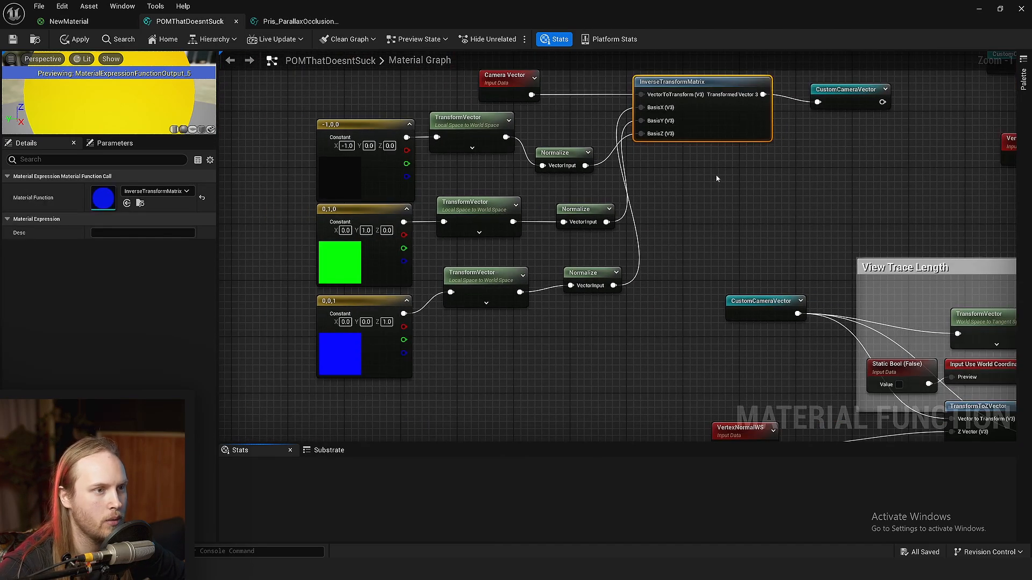
scroll(down, 3)
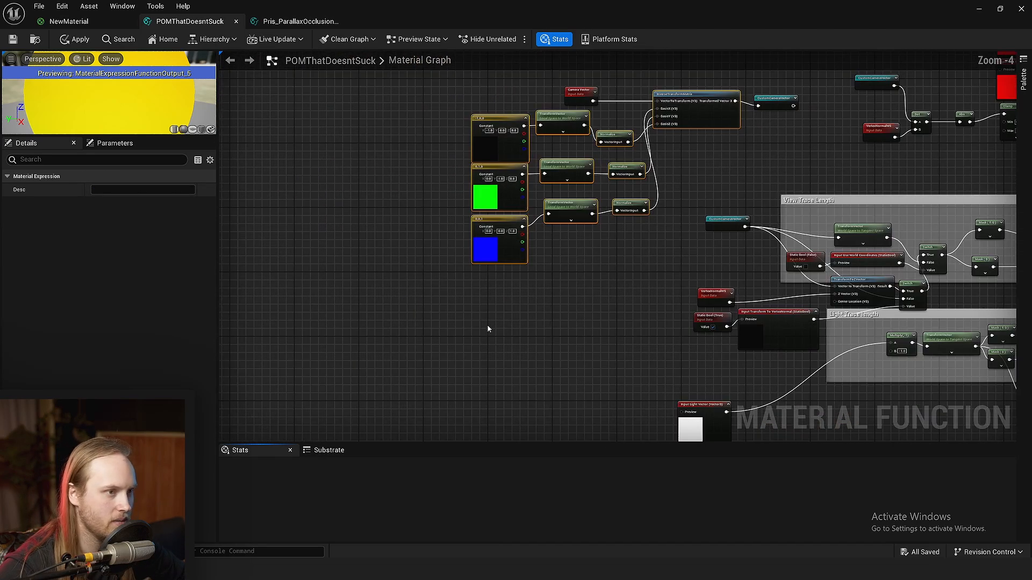
scroll(up, 3)
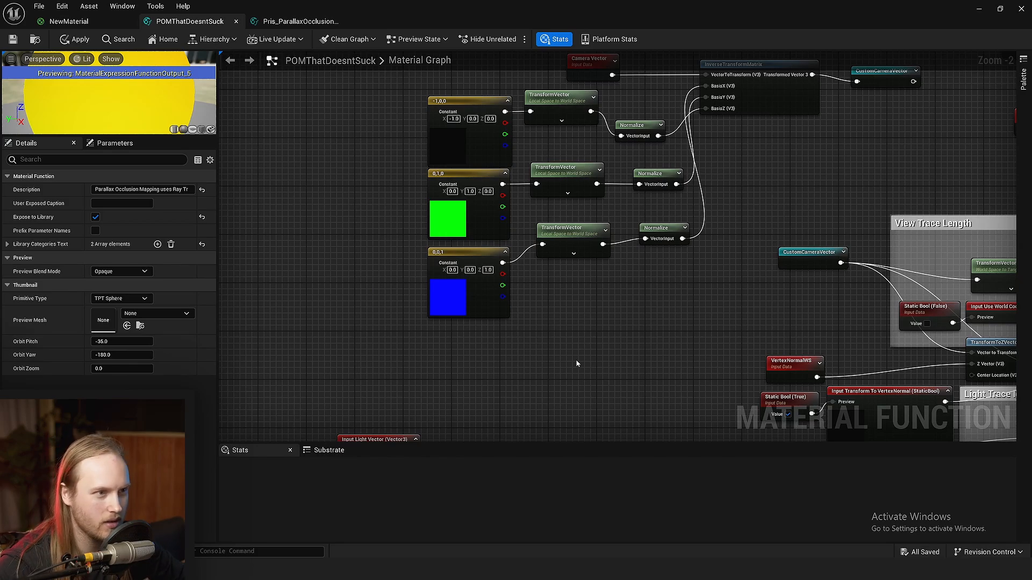
scroll(down, 3)
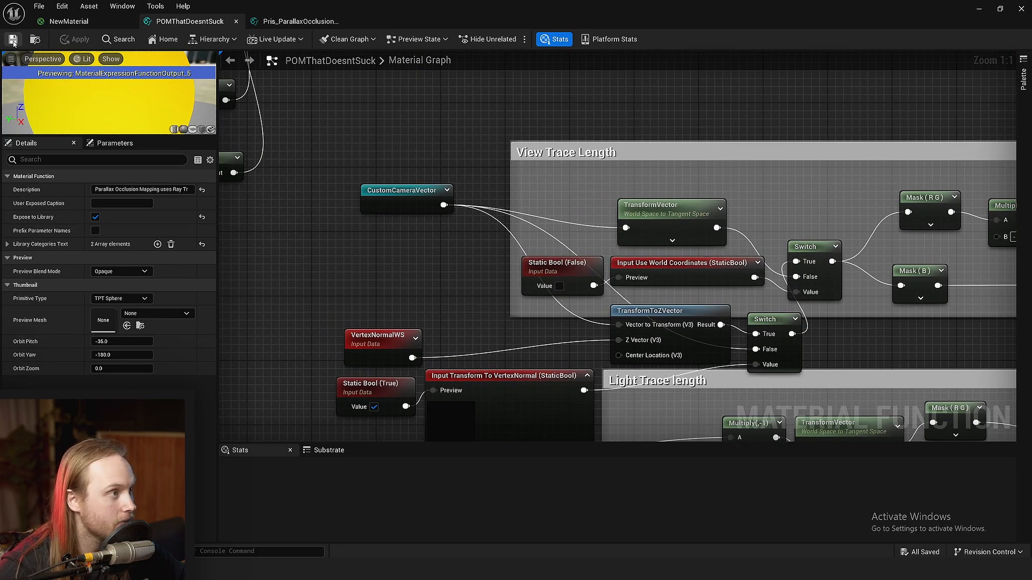
- Save the function and swap NewMaterial's parallax node to POMThatDoesntSuck via a 'pom' search
click(72, 21)
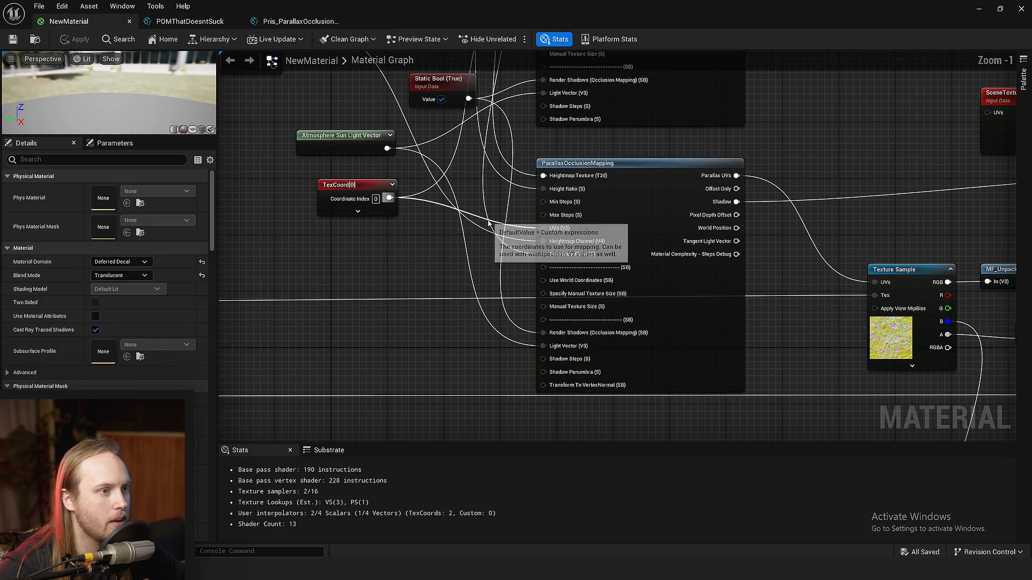
scroll(down, 3)
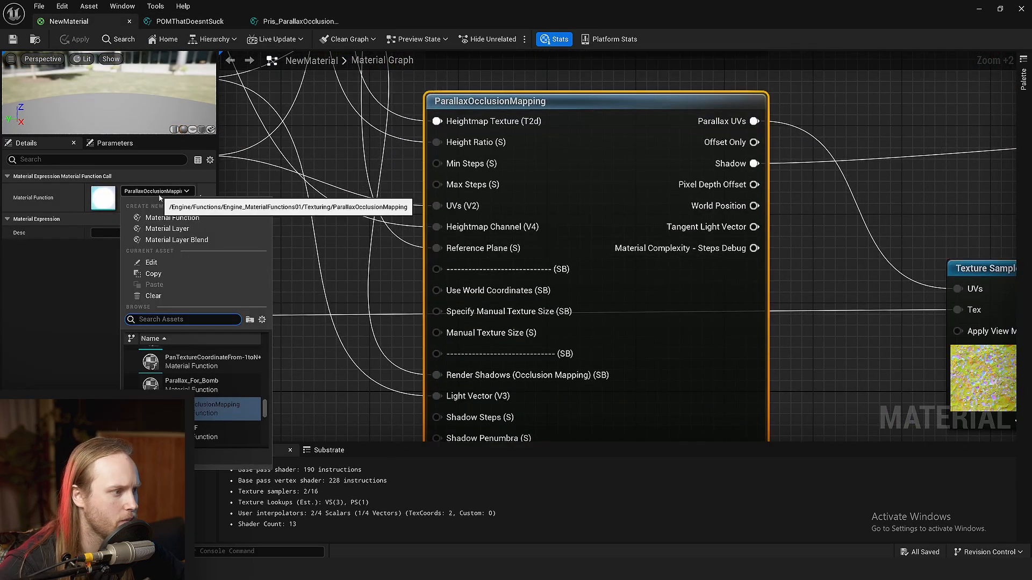
text(pom)
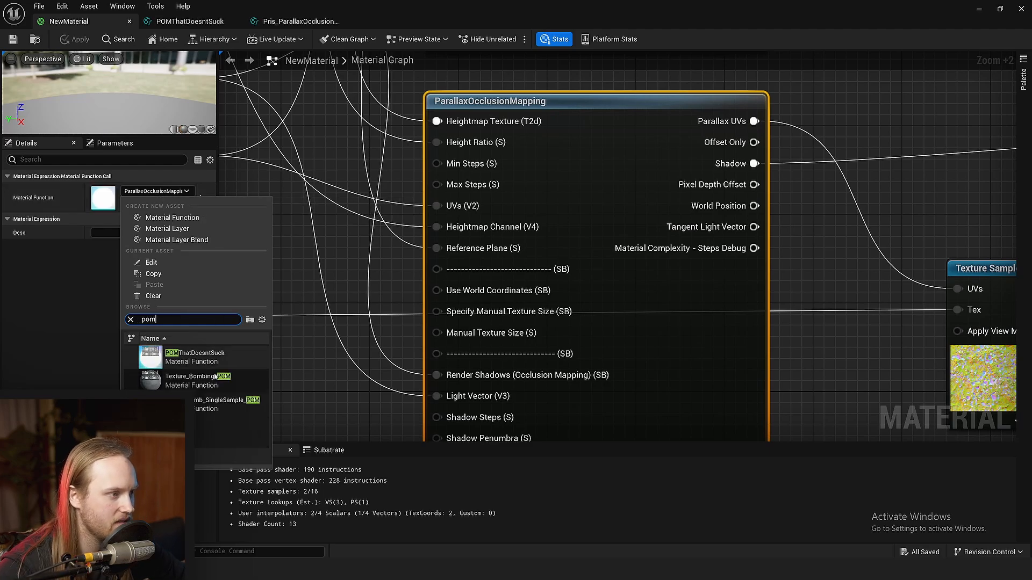
click(194, 356)
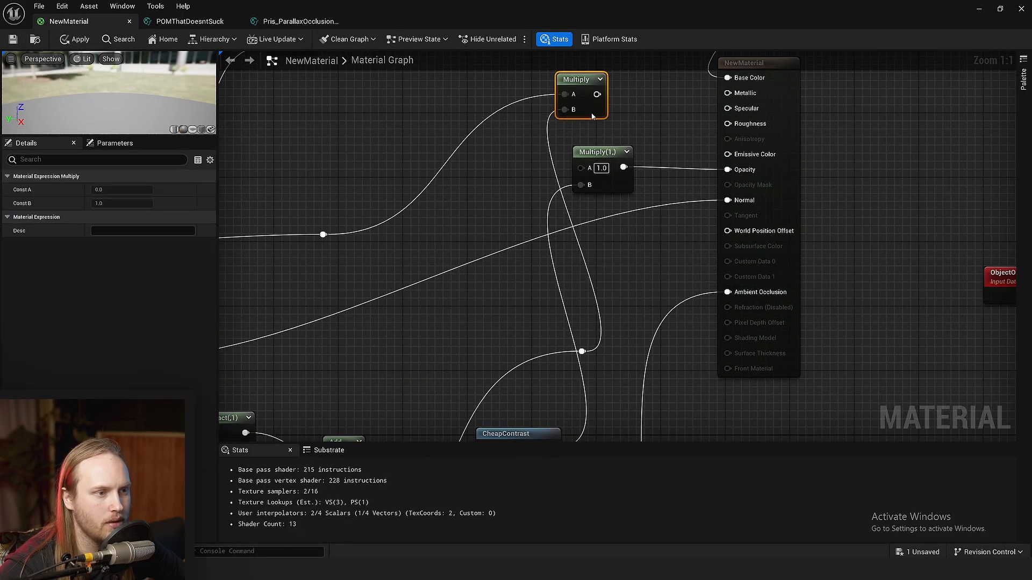
- Check the POMThatDoesntSuck node wiring and save NewMaterial to recompile
scroll(down, 3)
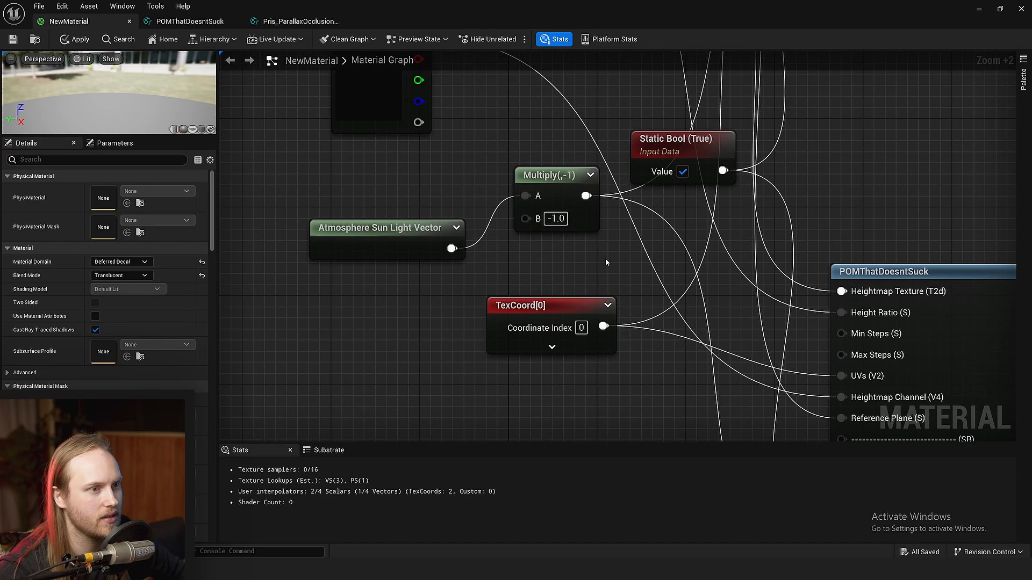
click(12, 39)
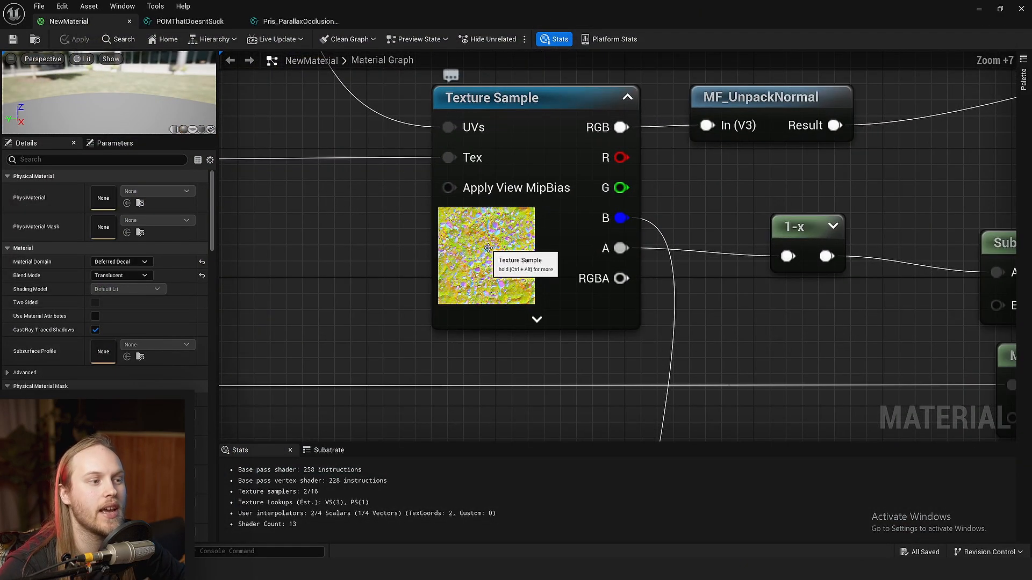
scroll(down, 3)
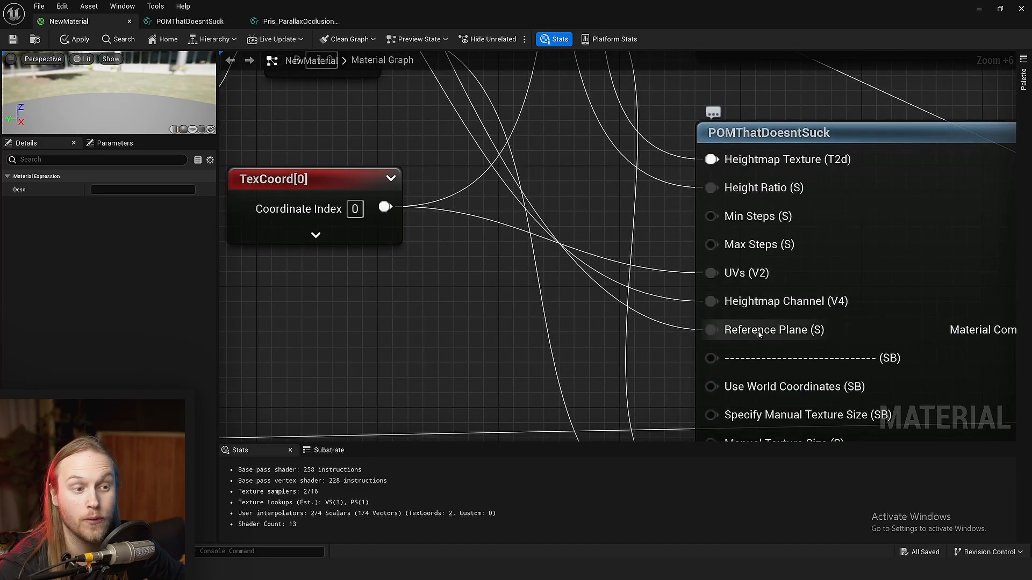
mouse_move(760, 332)
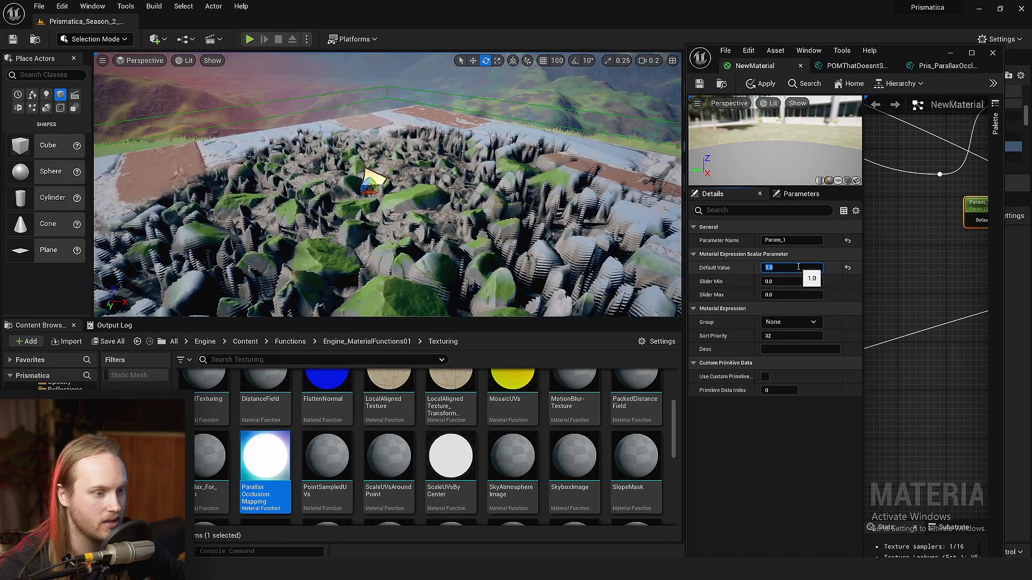
- Set the scalar parameter's Default Value to 0.5 and check the rock relief in the viewport
text(0.5)
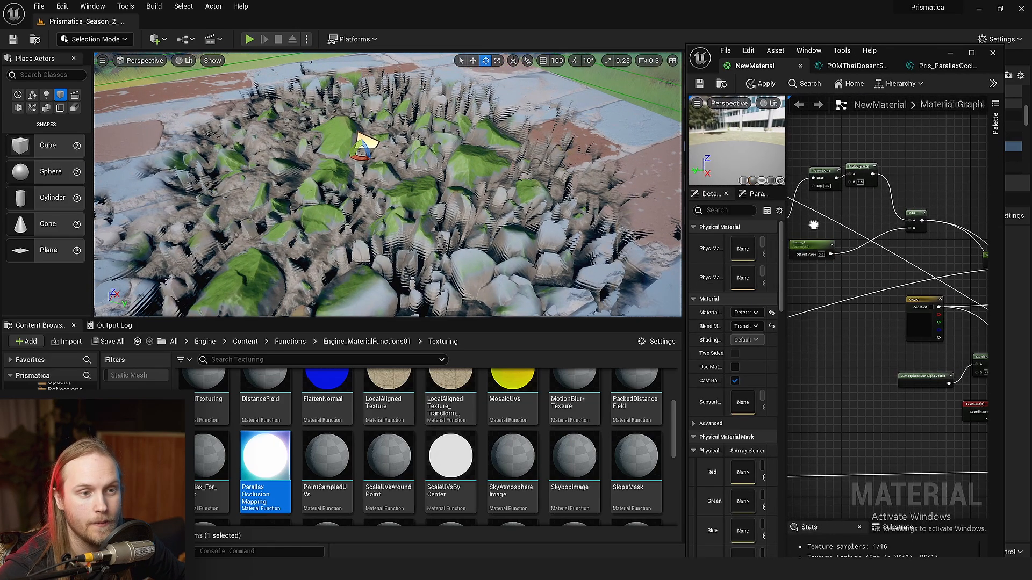
click(816, 323)
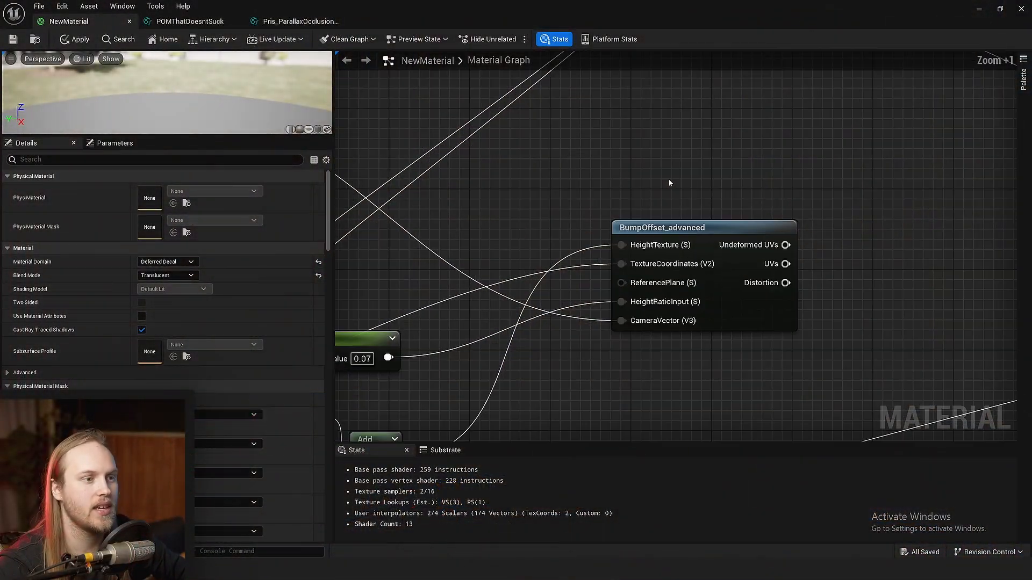
- Select the BumpOffset_advanced node and open its inner function graph in a new tab
click(661, 227)
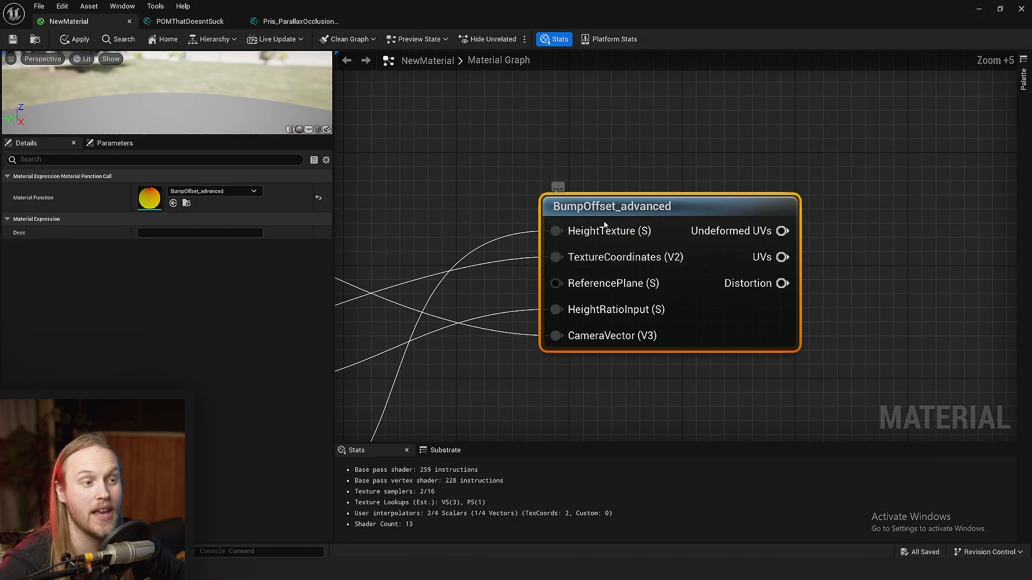
click(658, 141)
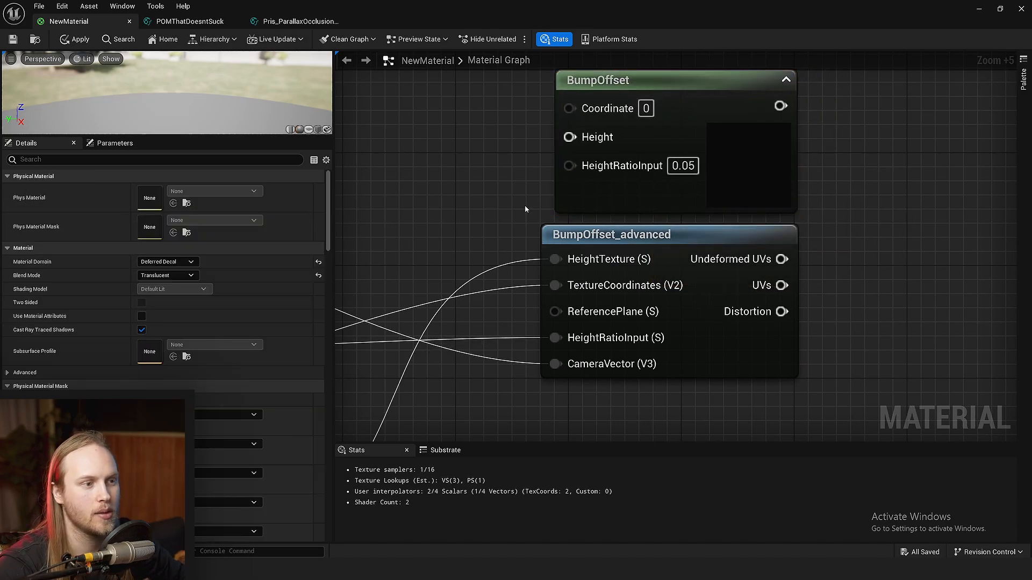
double_click(610, 235)
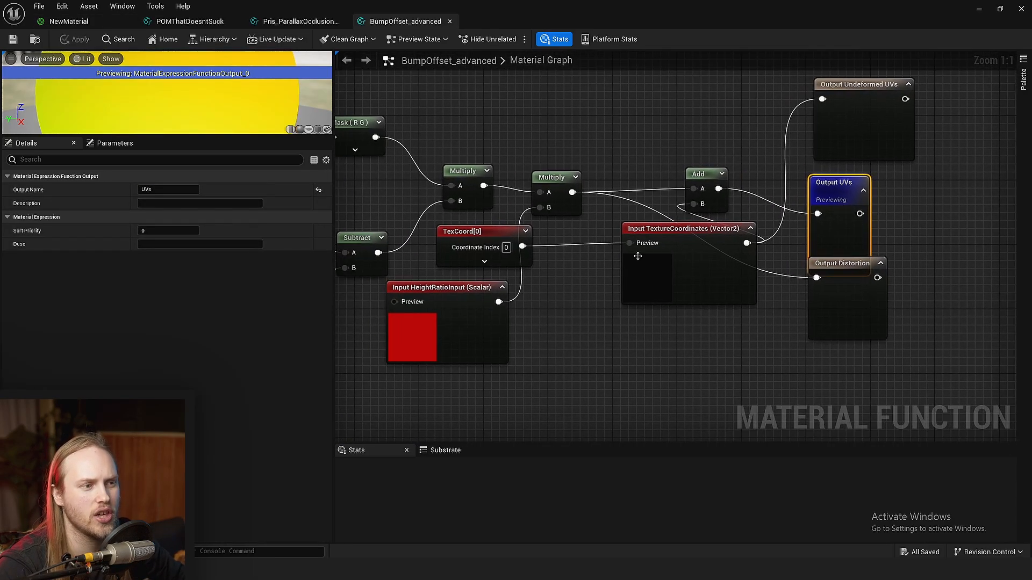
scroll(down, 3)
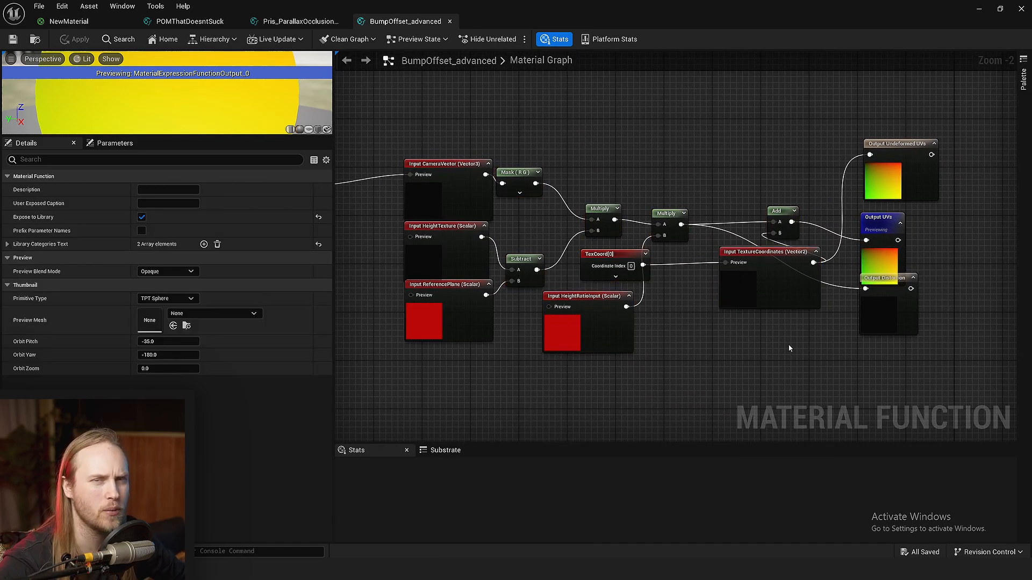
click(69, 21)
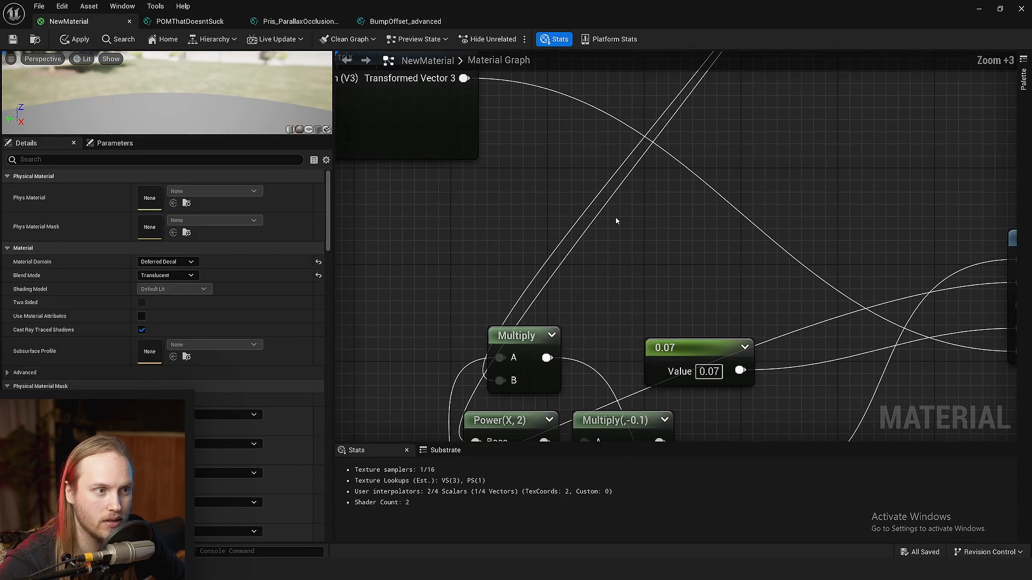
- Return to NewMaterial and select the 0.07 constant feeding BumpOffset_advanced
scroll(down, 3)
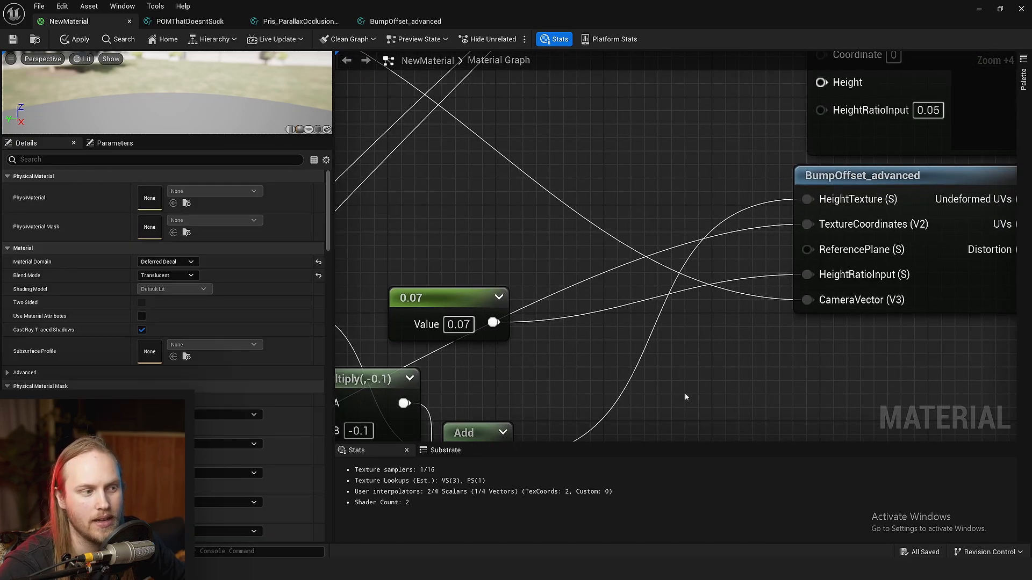
click(448, 297)
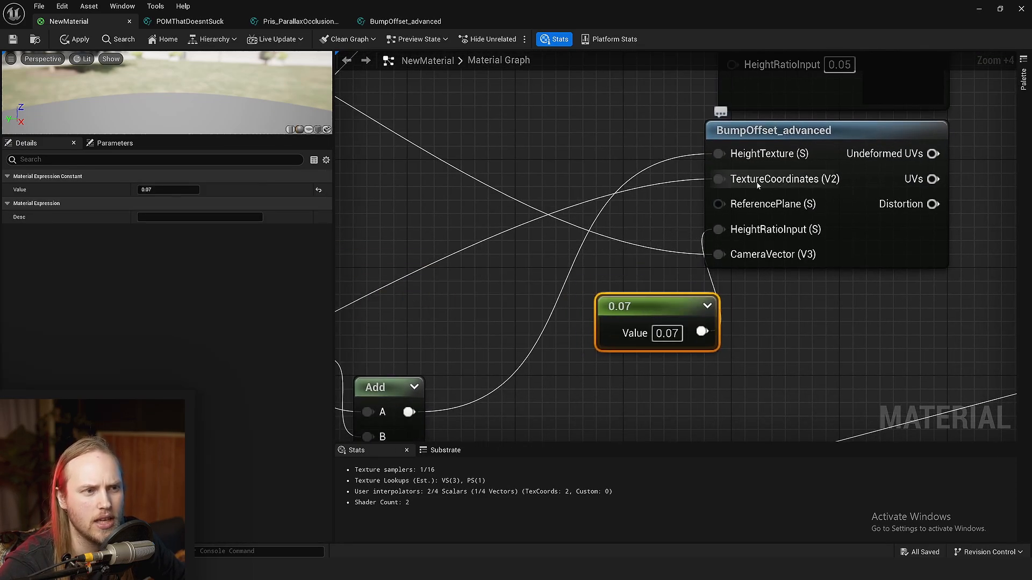